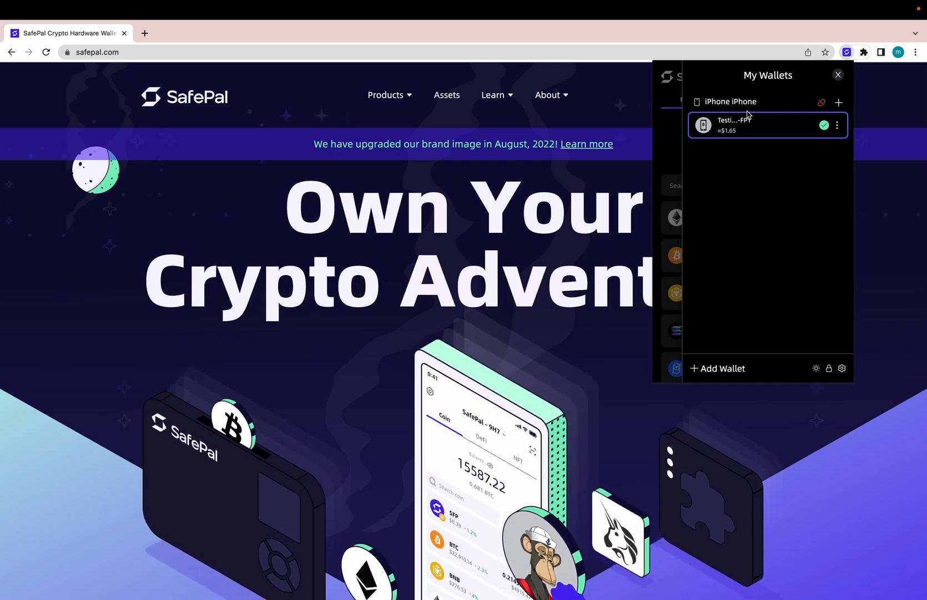
# Start creating a brand-new wallet and move past the recovery phrase backup
pyautogui.click(717, 368)
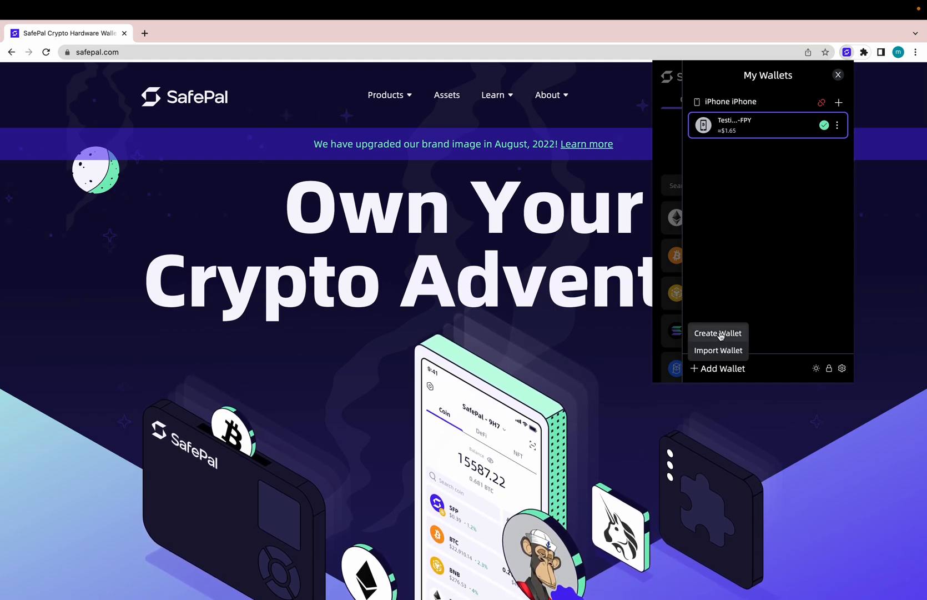
pyautogui.click(718, 333)
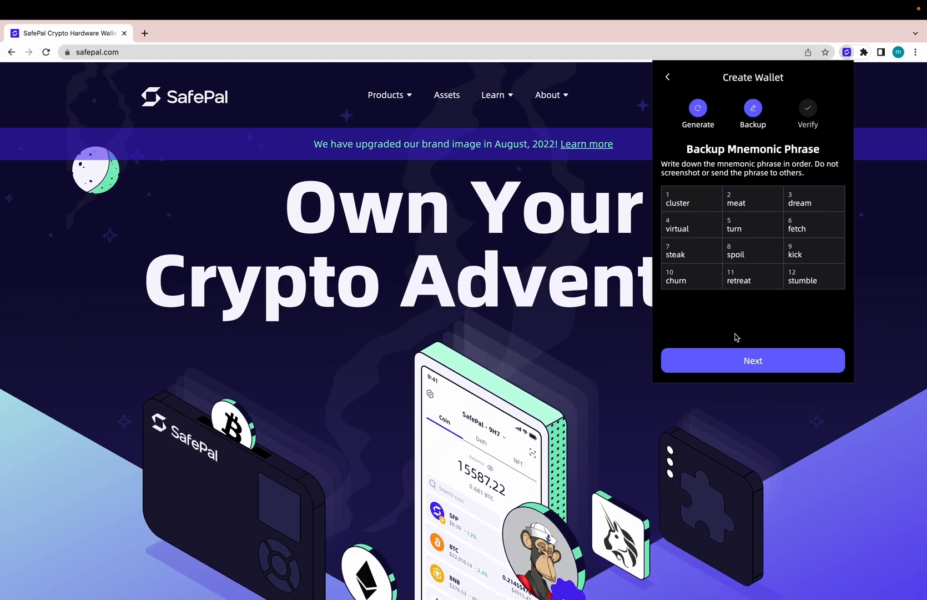
pyautogui.click(752, 359)
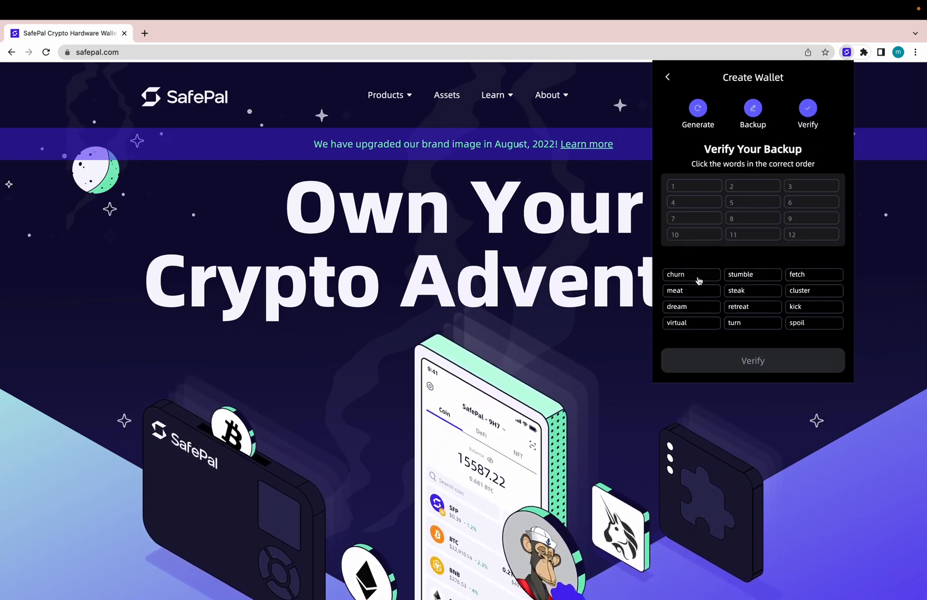
# Verify the recovery words in order and confirm the name My SafePal wallet
pyautogui.click(814, 290)
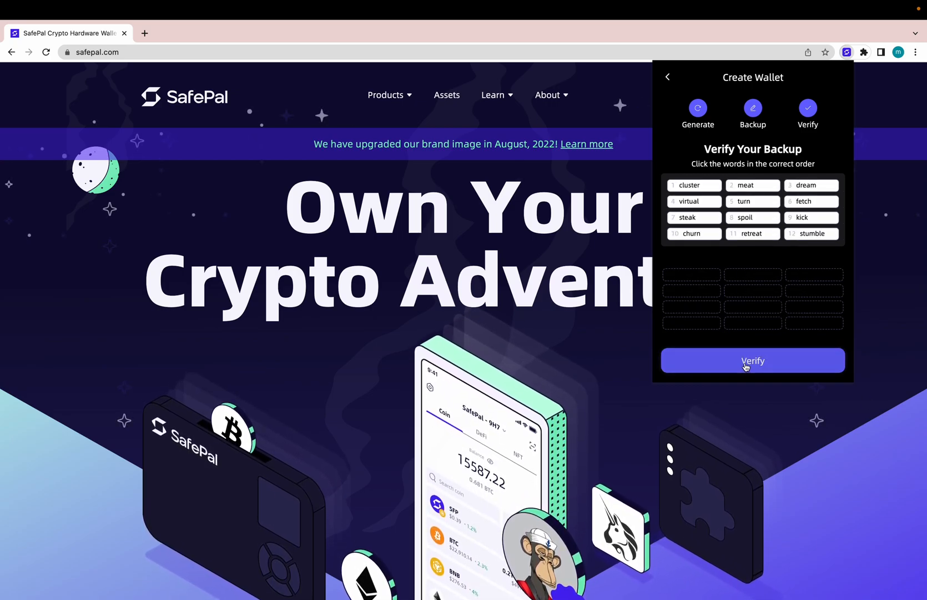
pyautogui.click(753, 360)
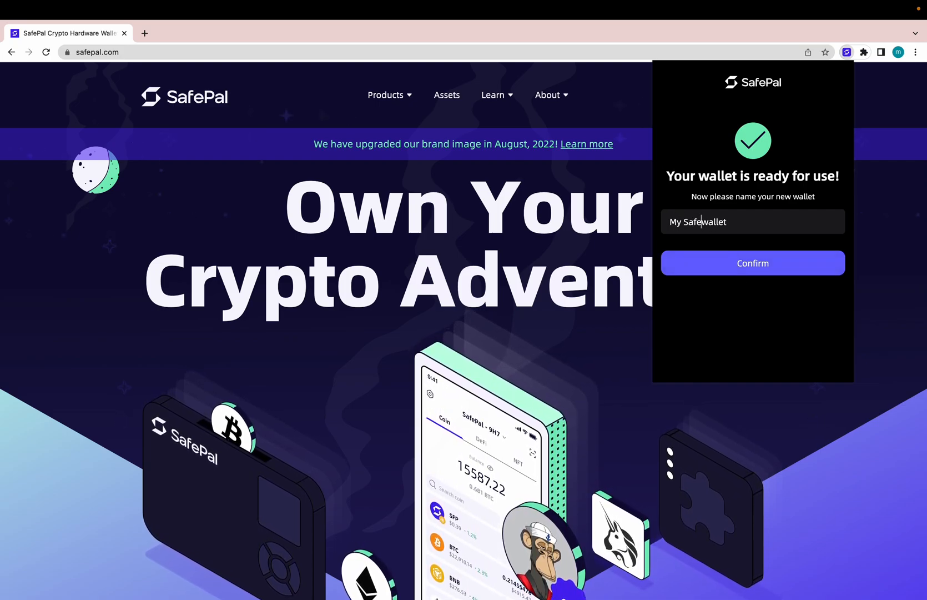
pyautogui.click(753, 263)
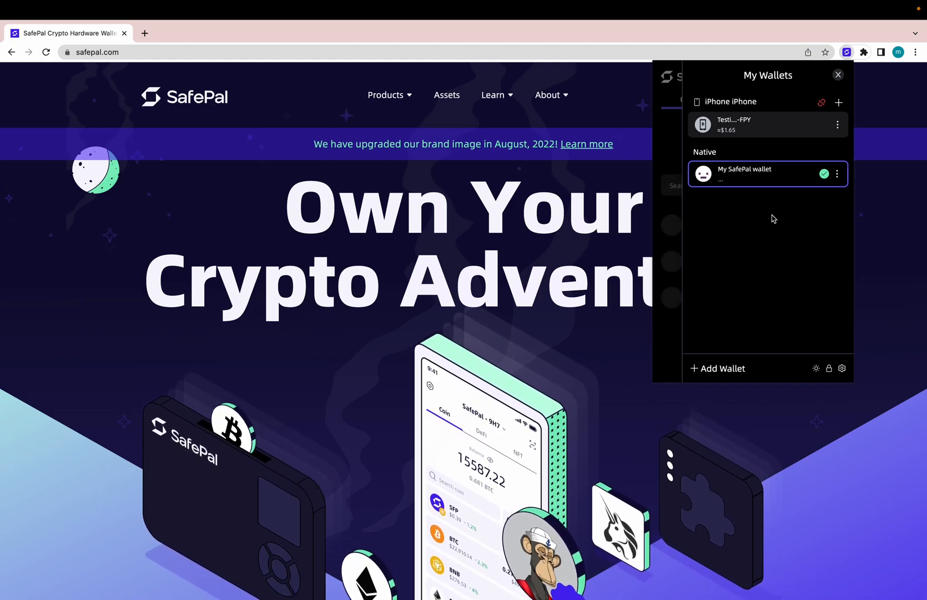
pyautogui.moveTo(809, 142)
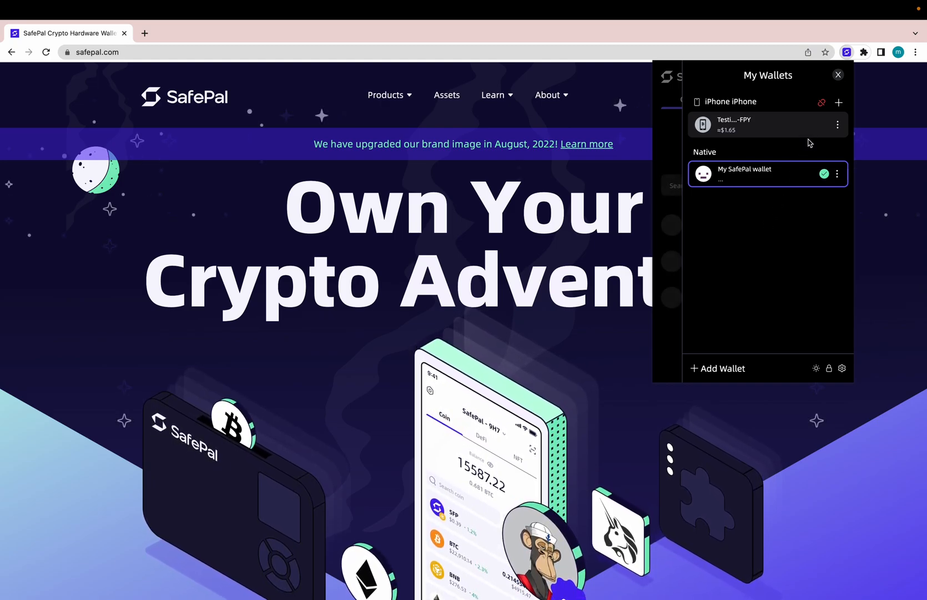
pyautogui.moveTo(838, 124)
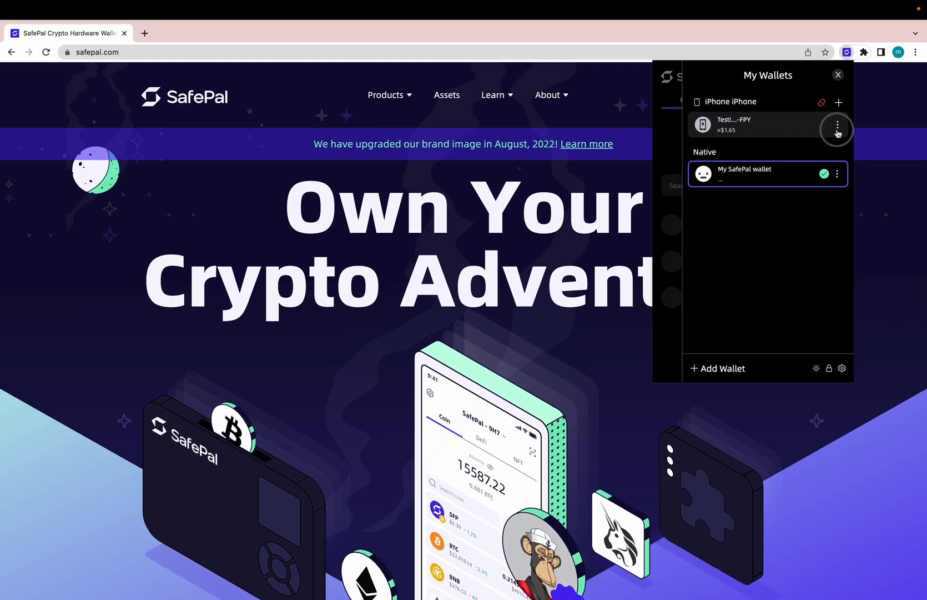
# Remove the imported iPhone wallet from its details menu
pyautogui.click(838, 129)
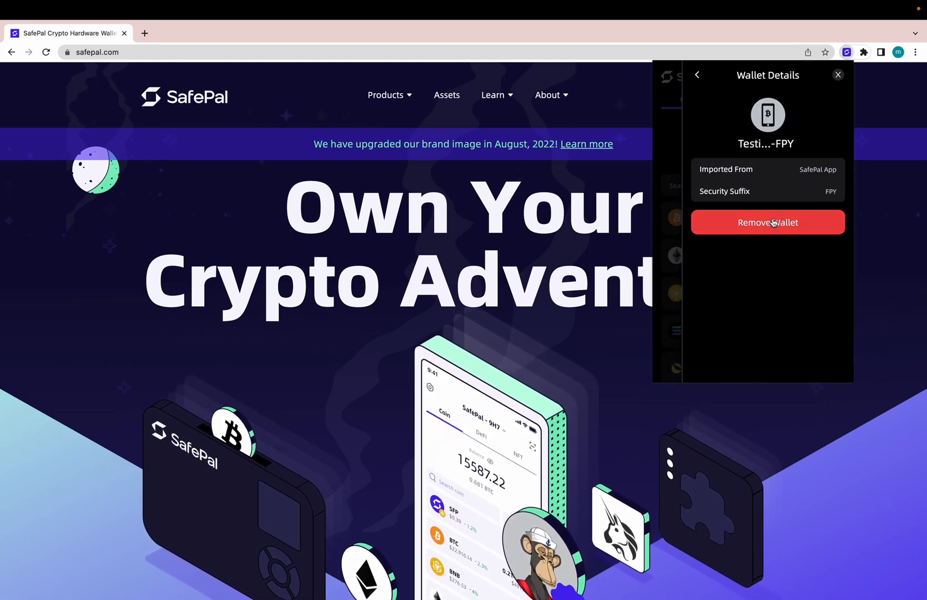
pyautogui.click(767, 222)
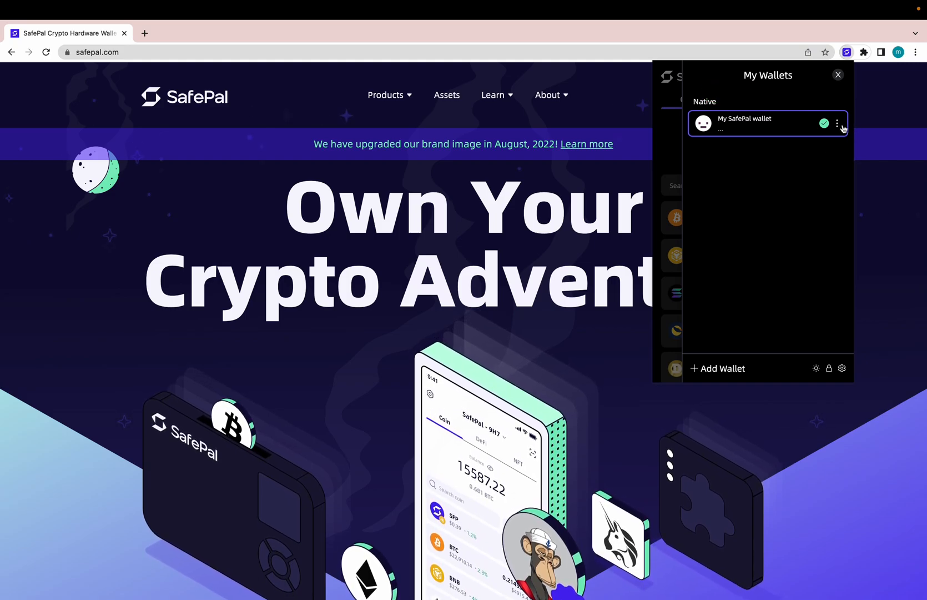
# Add a second account, My SafePal wallet #2, to My SafePal wallet
pyautogui.click(841, 124)
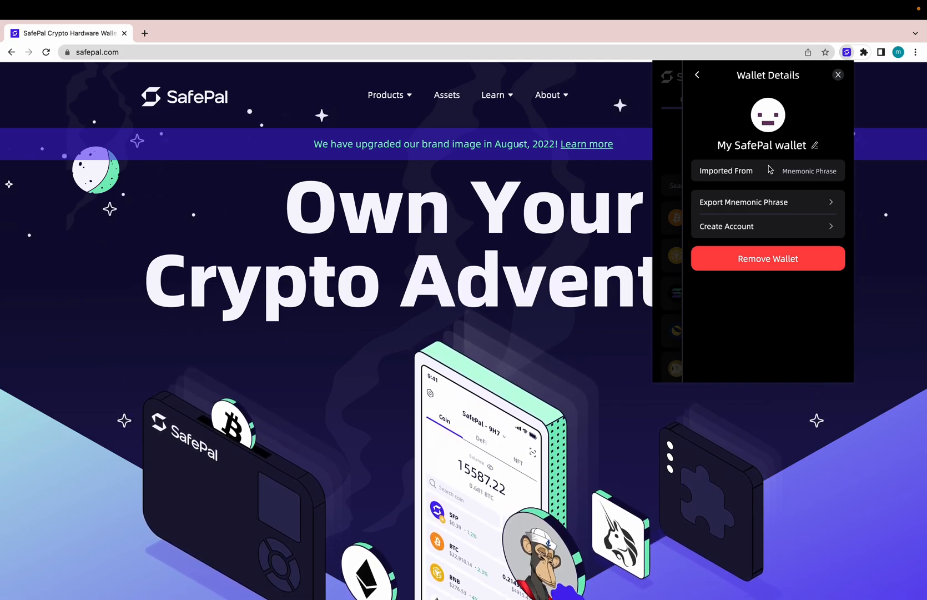
pyautogui.moveTo(752, 231)
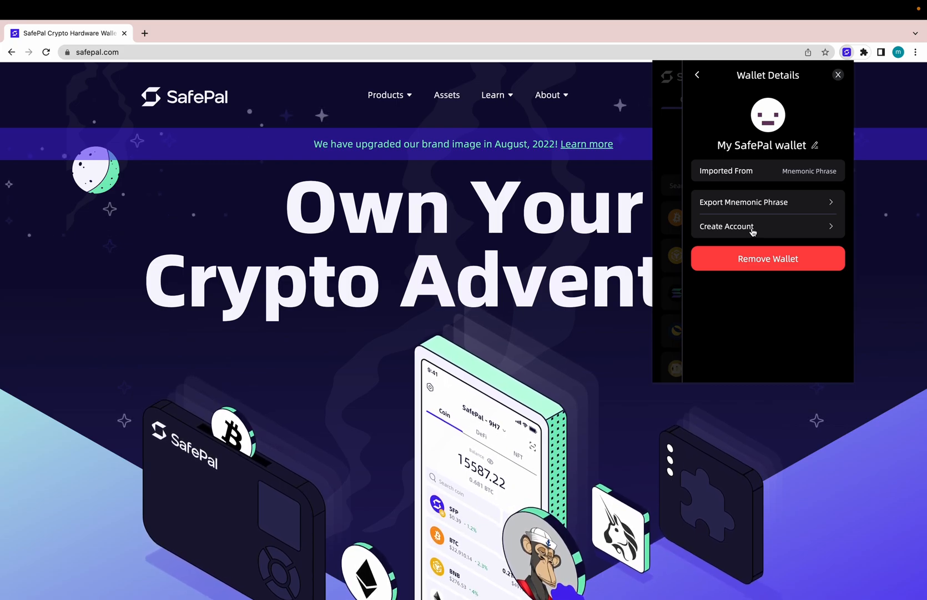
pyautogui.click(697, 75)
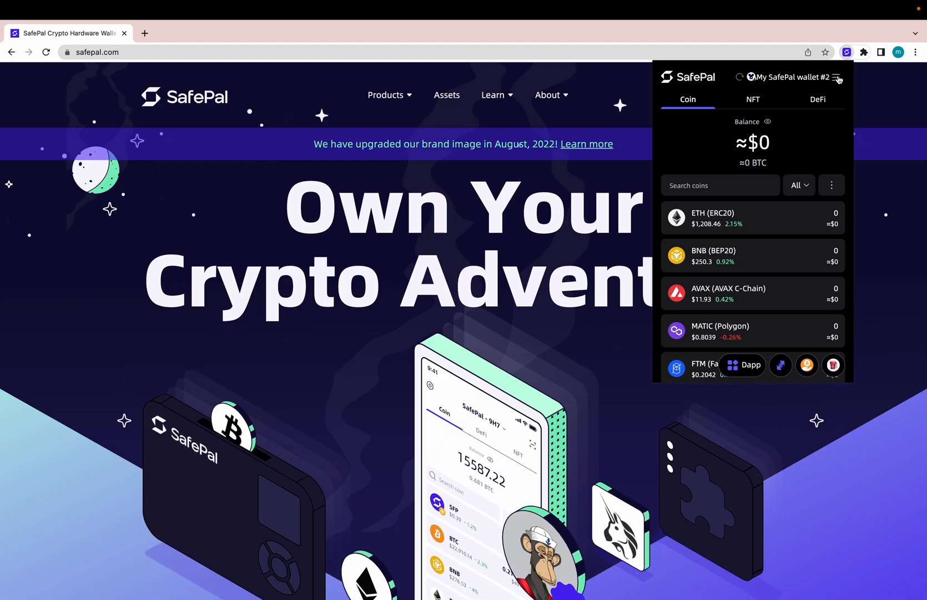
# Switch to My SafePal wallet #1, review its Wallet Details, and return to My Wallets
pyautogui.click(792, 77)
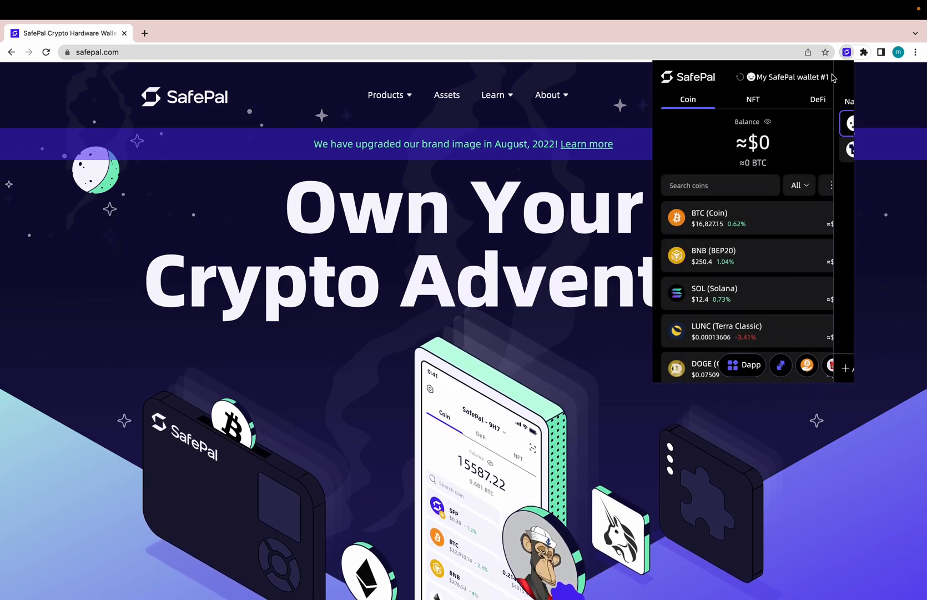
pyautogui.click(787, 77)
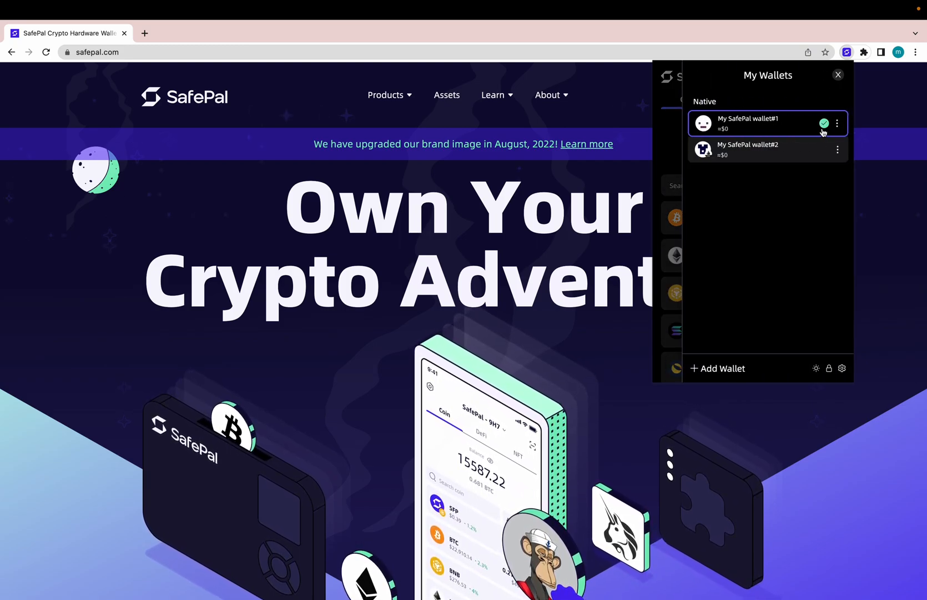
pyautogui.click(837, 123)
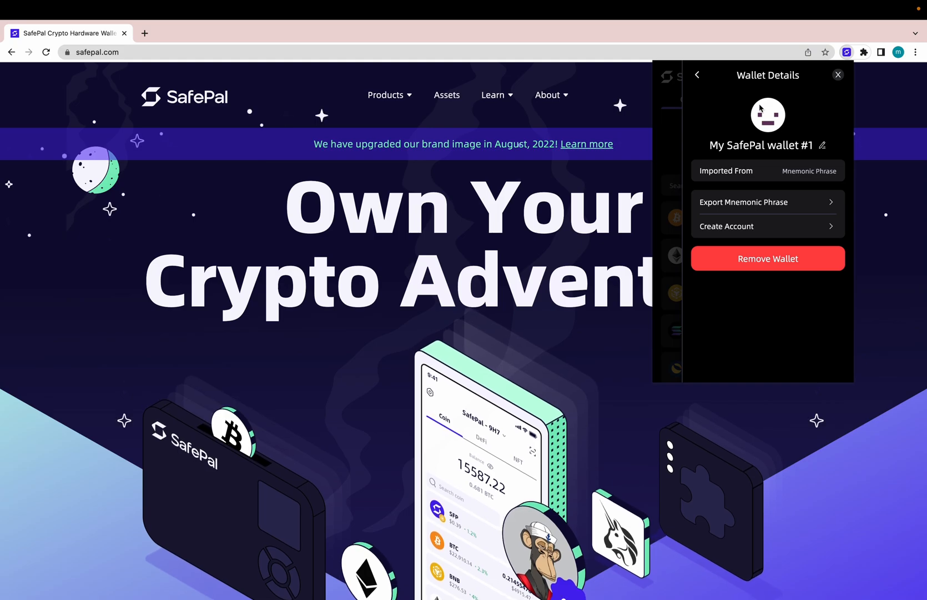
pyautogui.click(697, 75)
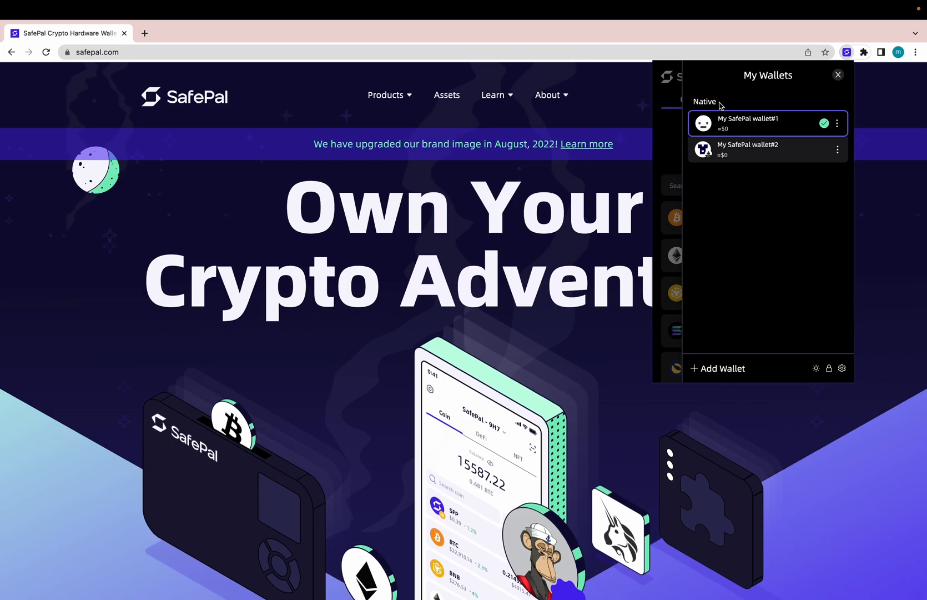
pyautogui.doubleClick(704, 101)
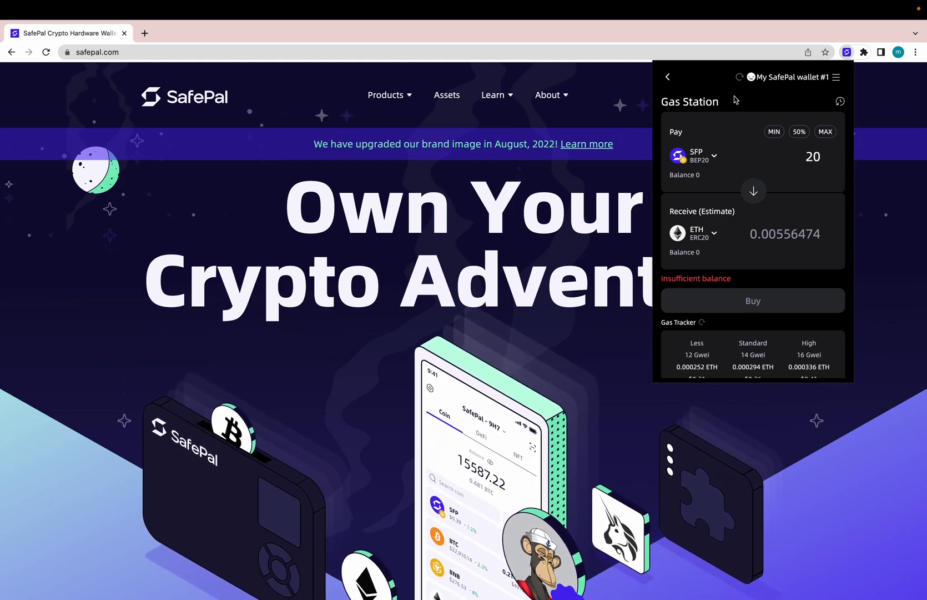
pyautogui.moveTo(715, 169)
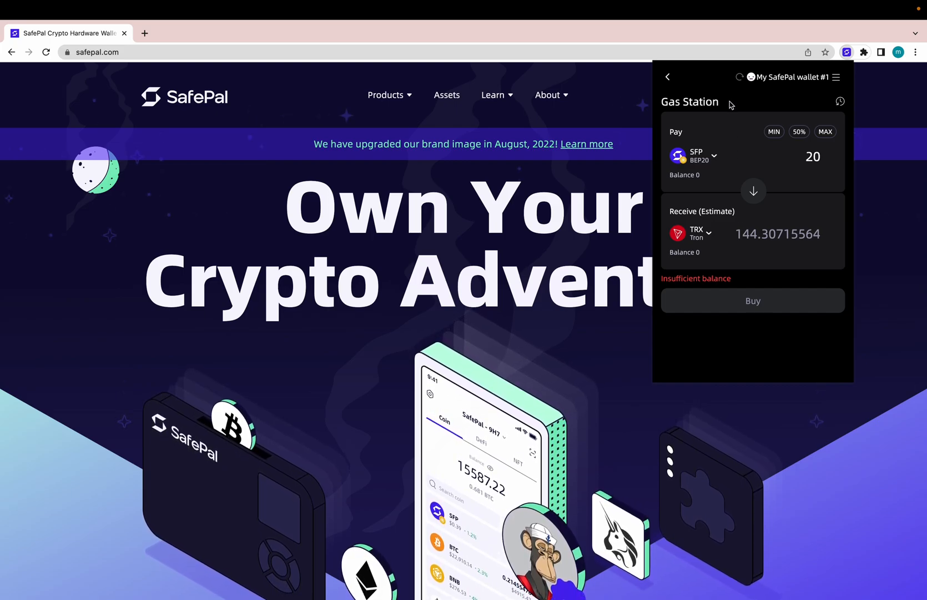
# Keep SFP (BEP20) as the Gas Station paying coin and leave the form
pyautogui.click(695, 156)
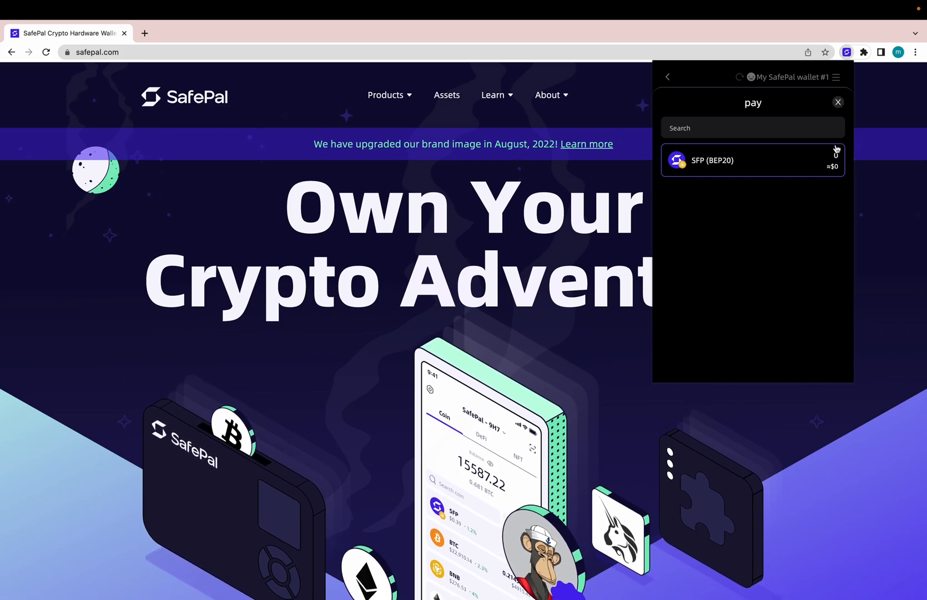
pyautogui.click(753, 160)
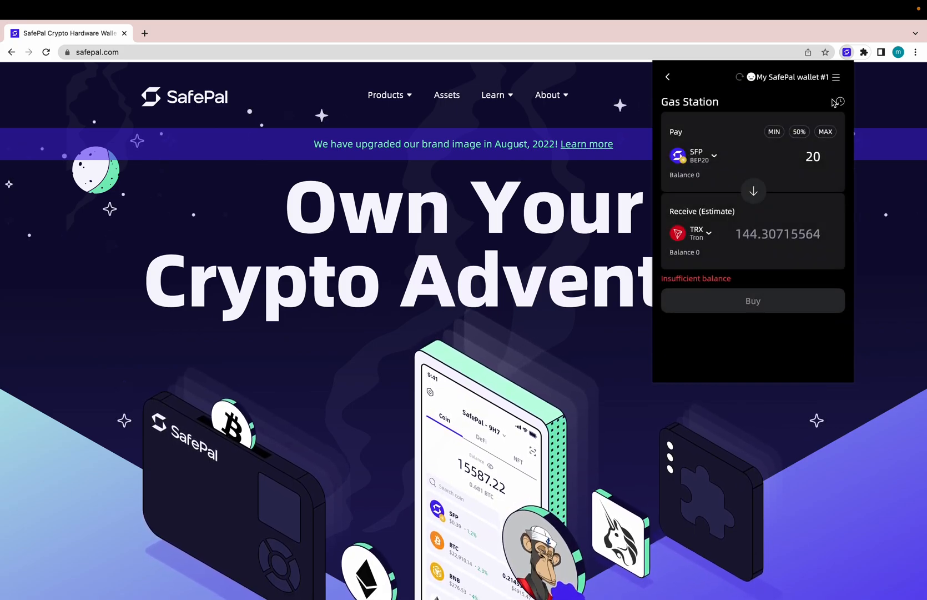
pyautogui.click(667, 77)
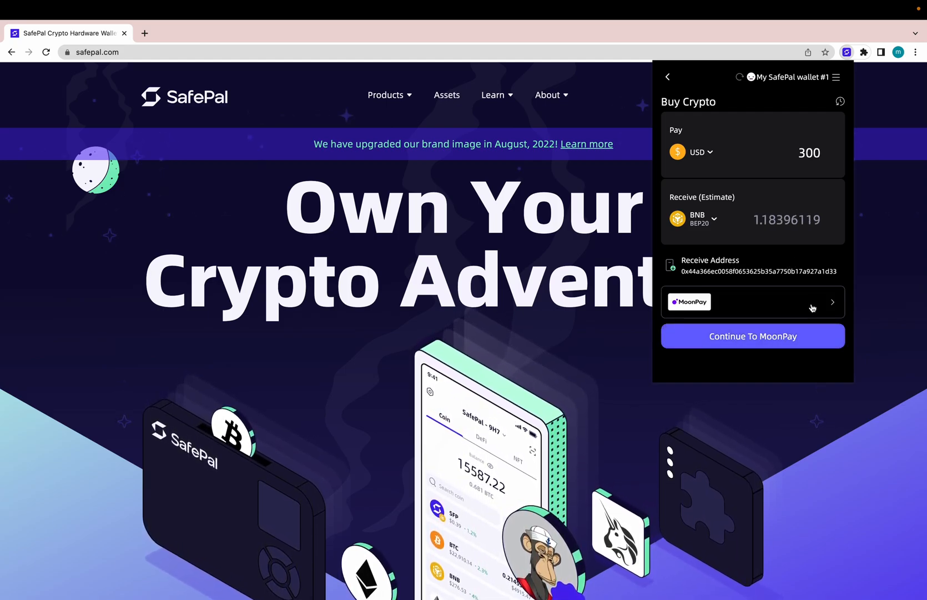
# Quote 300 CAD for about 0.174 ETH ERC20 with MoonPay as the provider
pyautogui.click(753, 302)
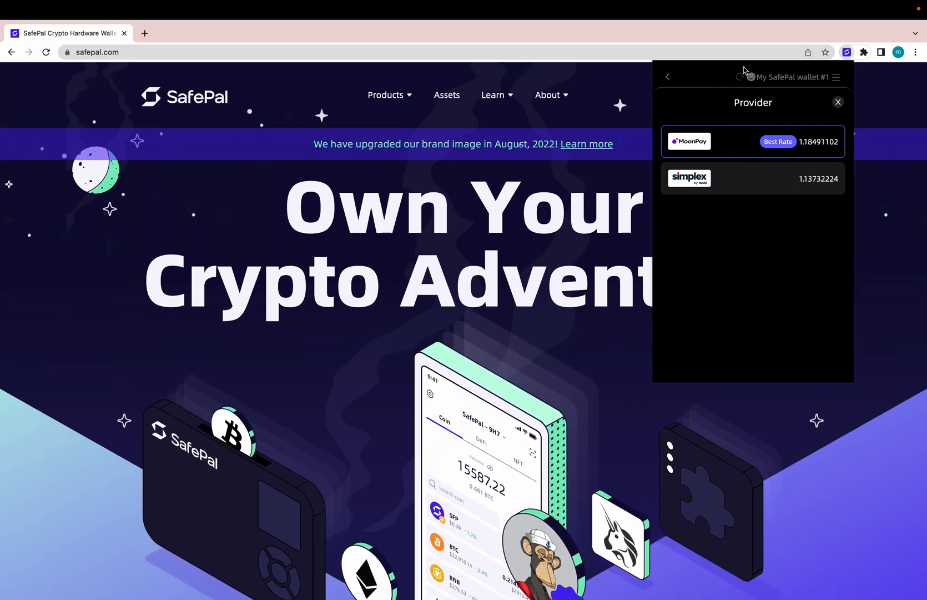
pyautogui.moveTo(742, 142)
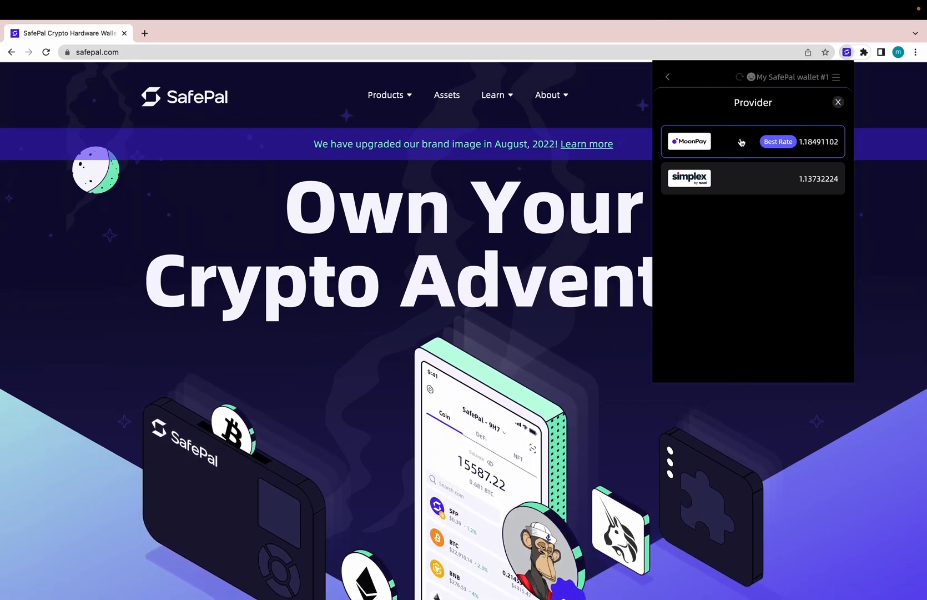
pyautogui.moveTo(722, 174)
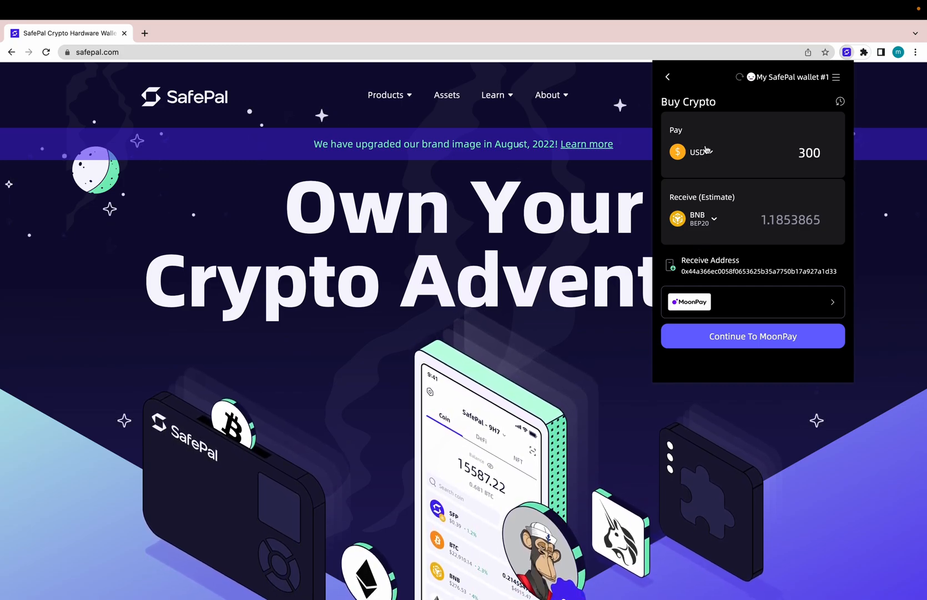
pyautogui.click(691, 152)
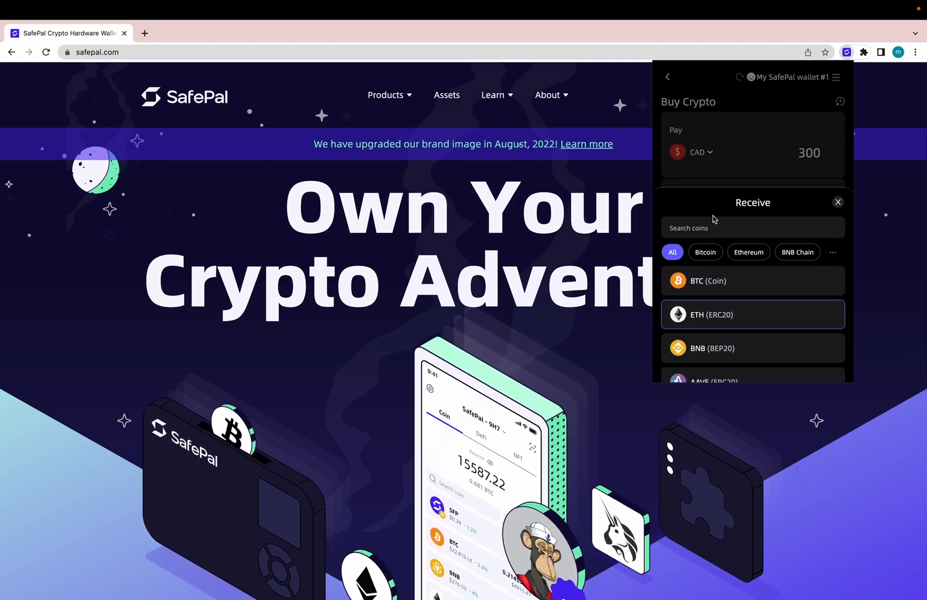
pyautogui.click(752, 314)
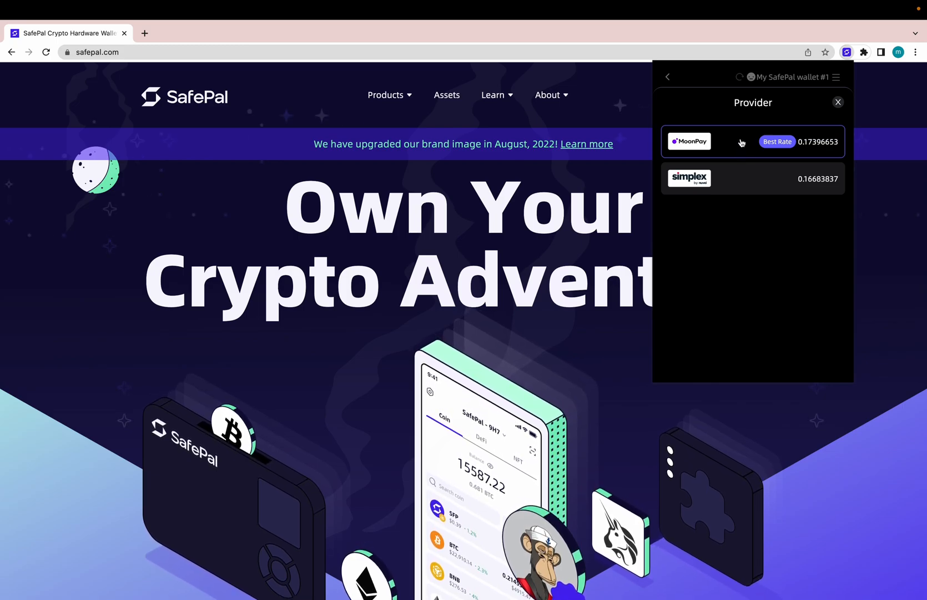
pyautogui.click(689, 141)
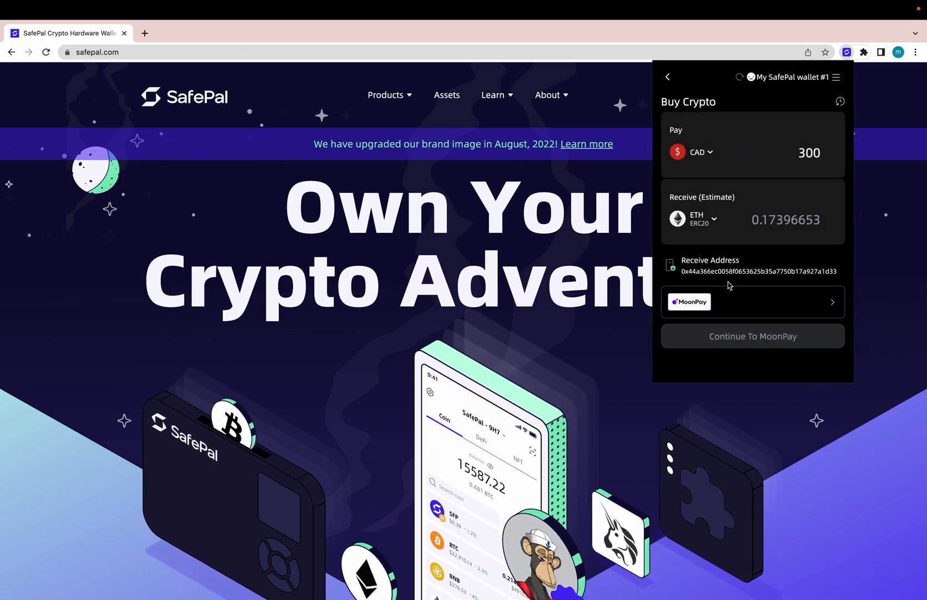
pyautogui.moveTo(752, 335)
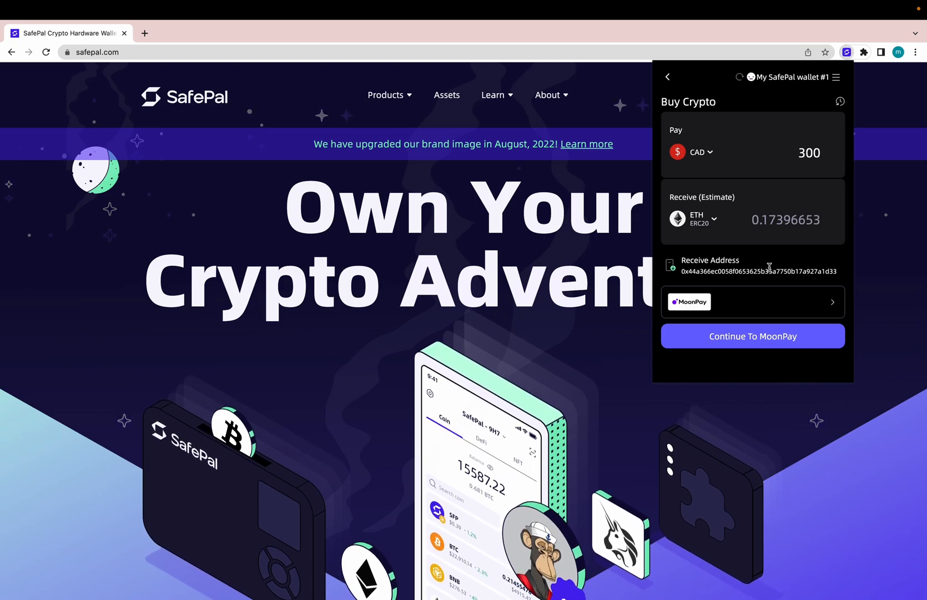
pyautogui.click(752, 335)
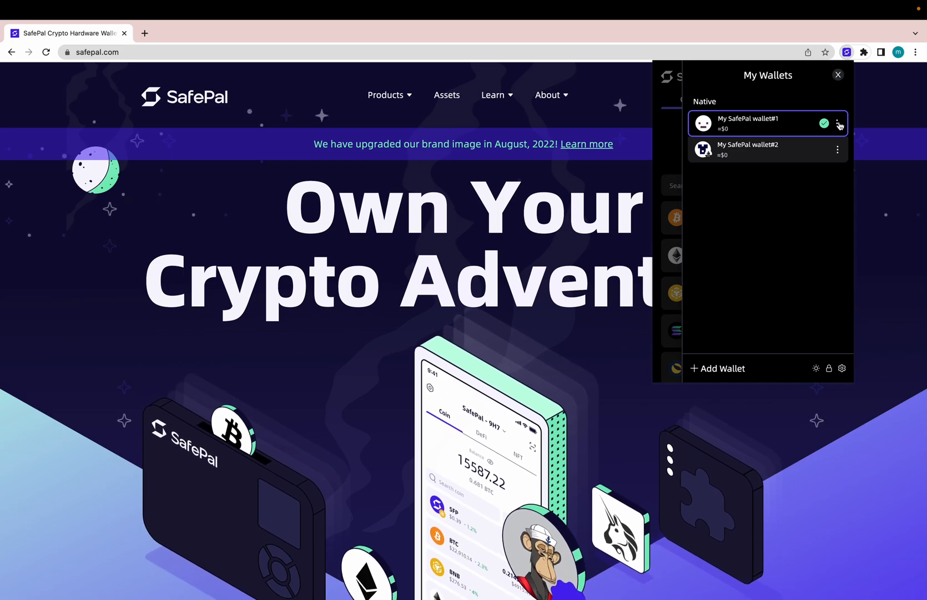
# Create a third account, My SafePal wallet #3, and show the wallet list
pyautogui.click(839, 124)
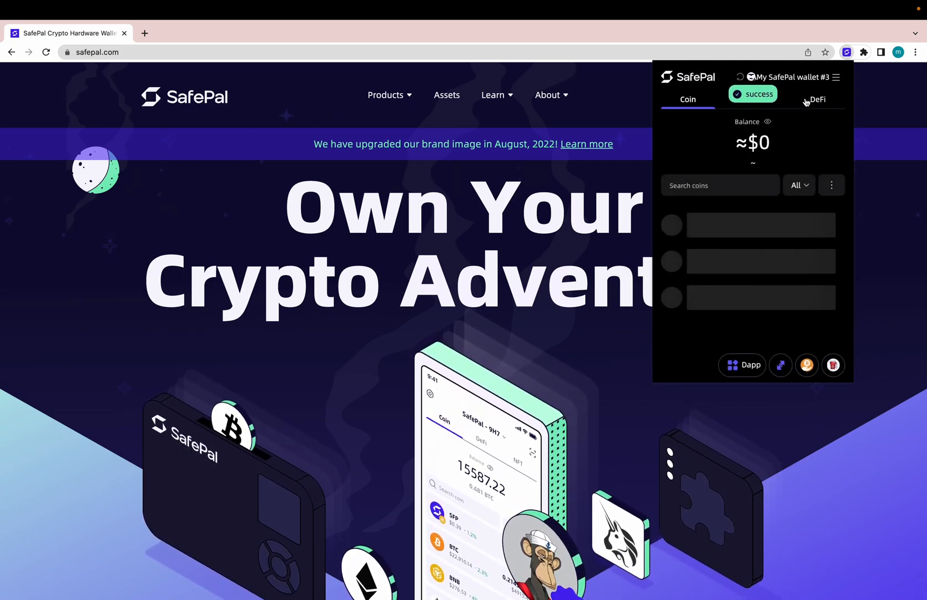
pyautogui.click(787, 77)
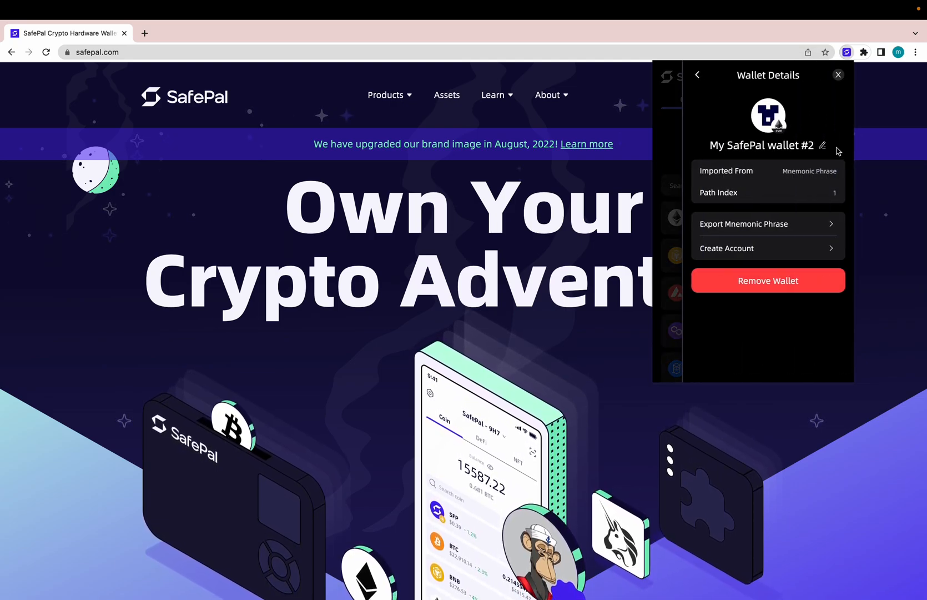
# Rename the second wallet to 'test' and confirm the new name
pyautogui.click(822, 145)
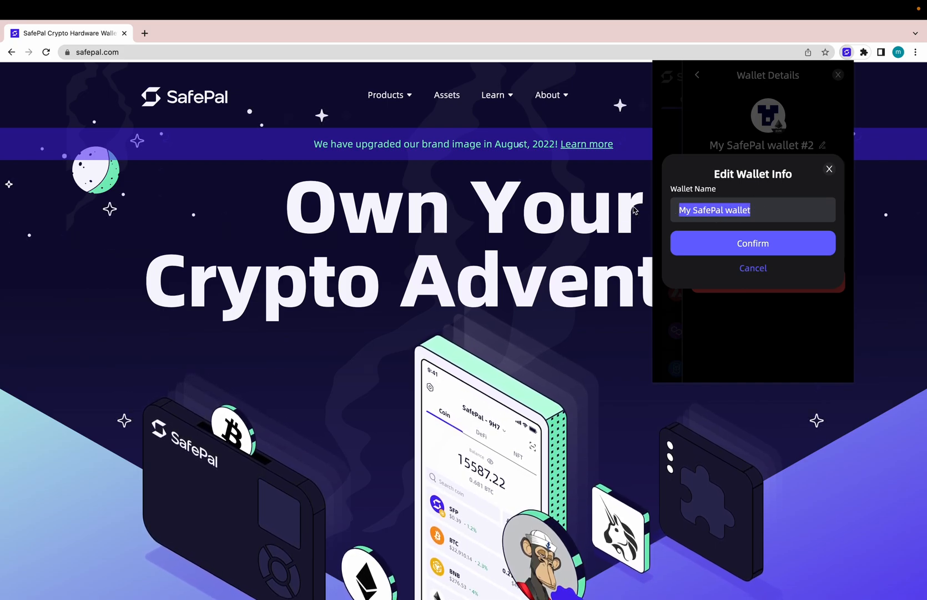
pyautogui.write('test')
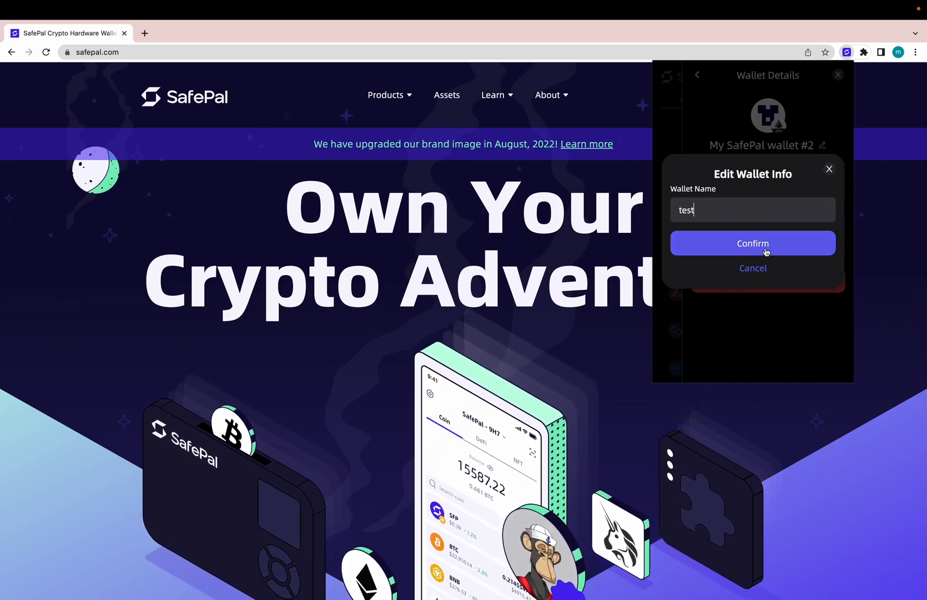
pyautogui.click(753, 242)
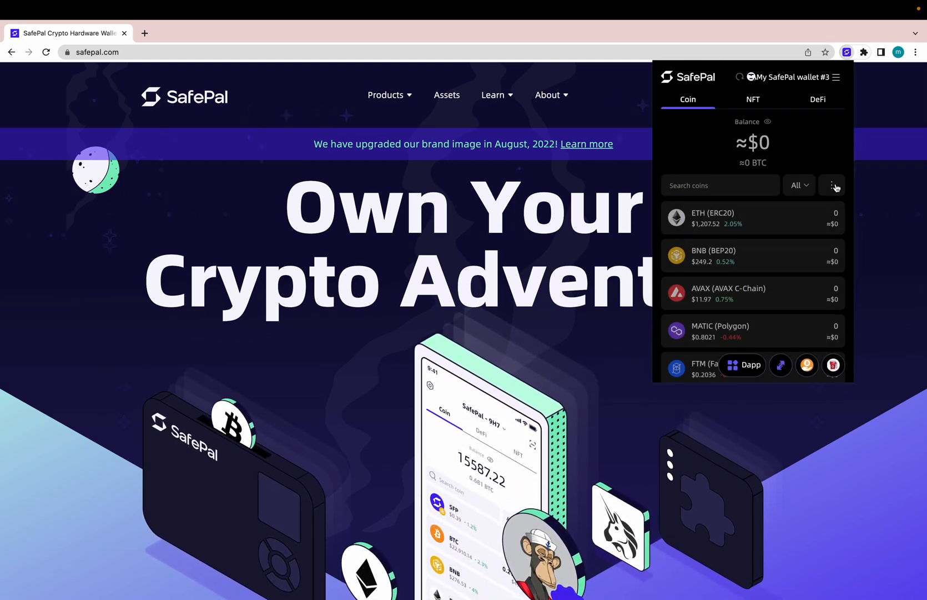
# Create a fourth account, My SafePal wallet #4, and return to its coin balances
pyautogui.click(792, 76)
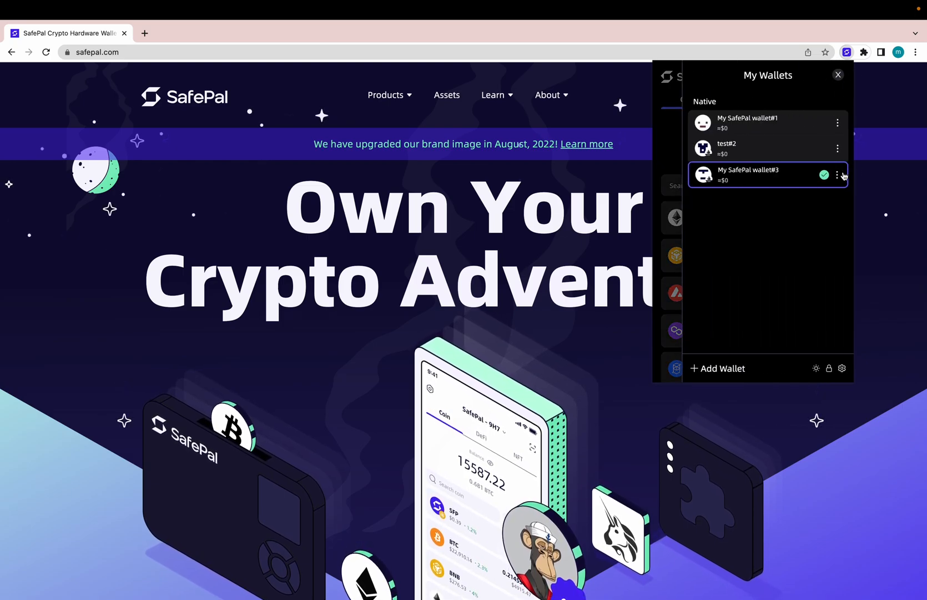
pyautogui.click(750, 175)
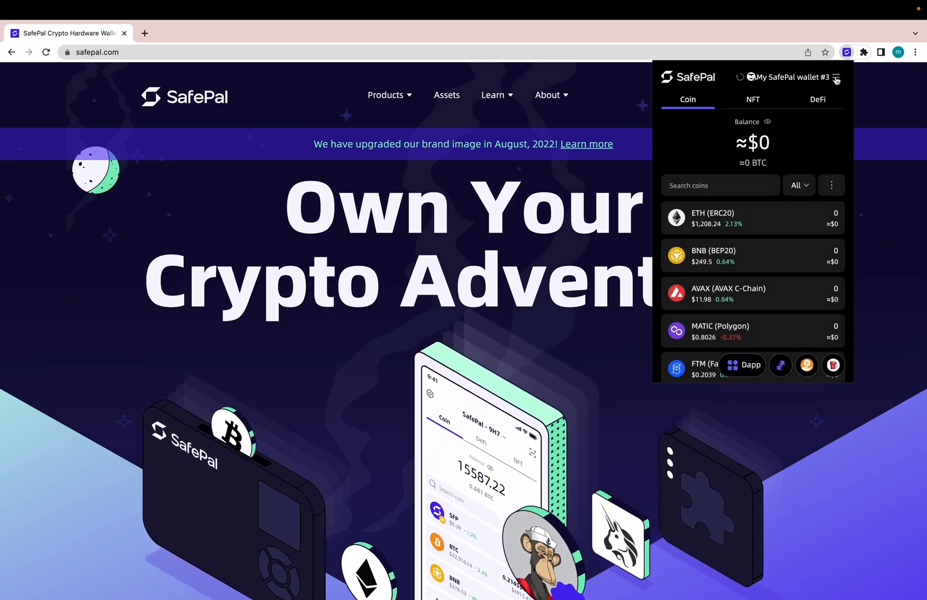
pyautogui.click(786, 77)
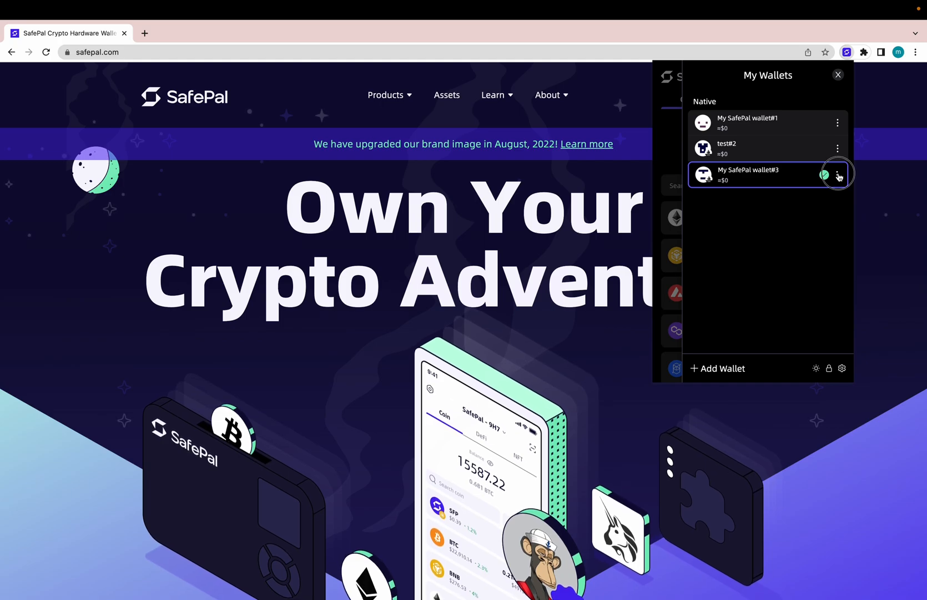
pyautogui.click(837, 174)
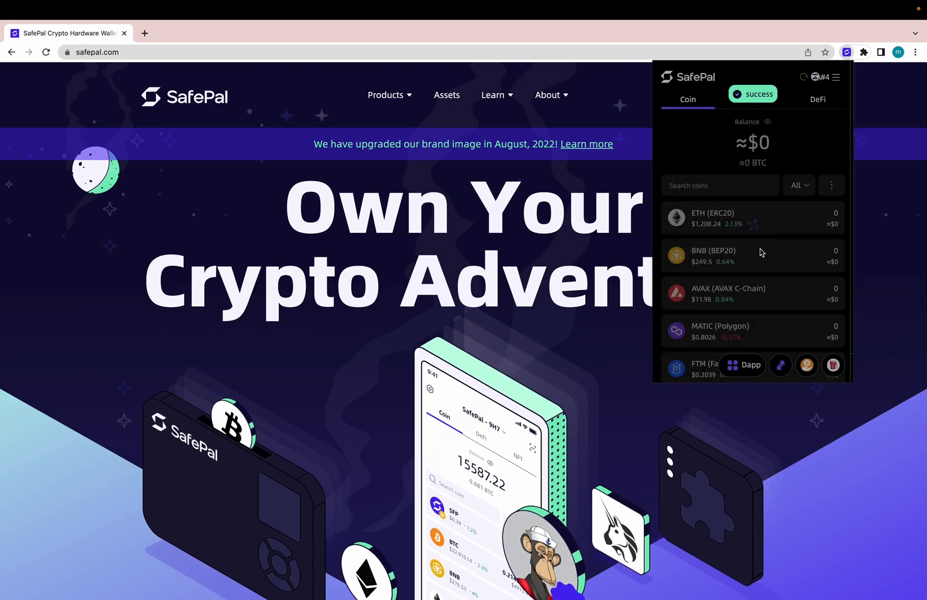
pyautogui.click(819, 76)
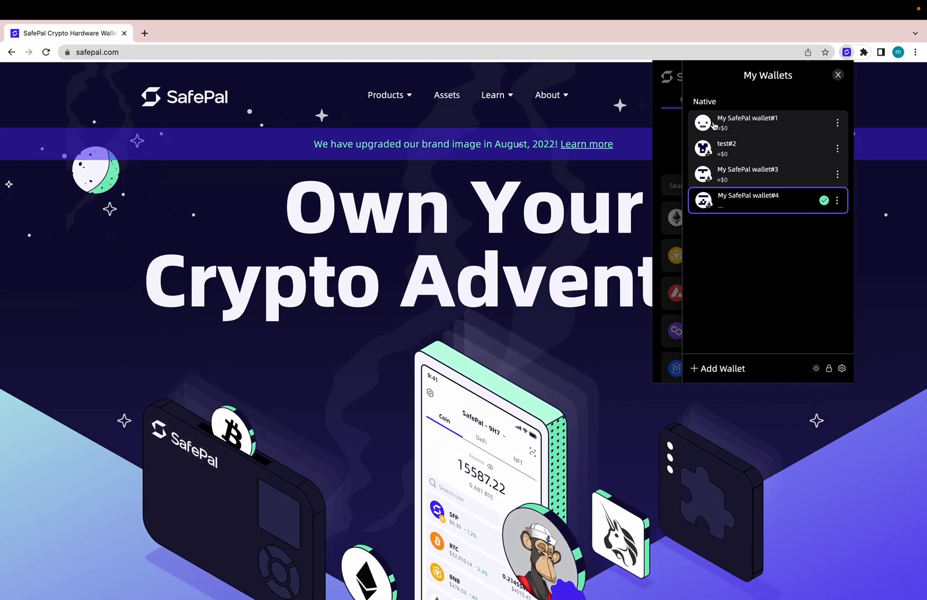
pyautogui.click(767, 200)
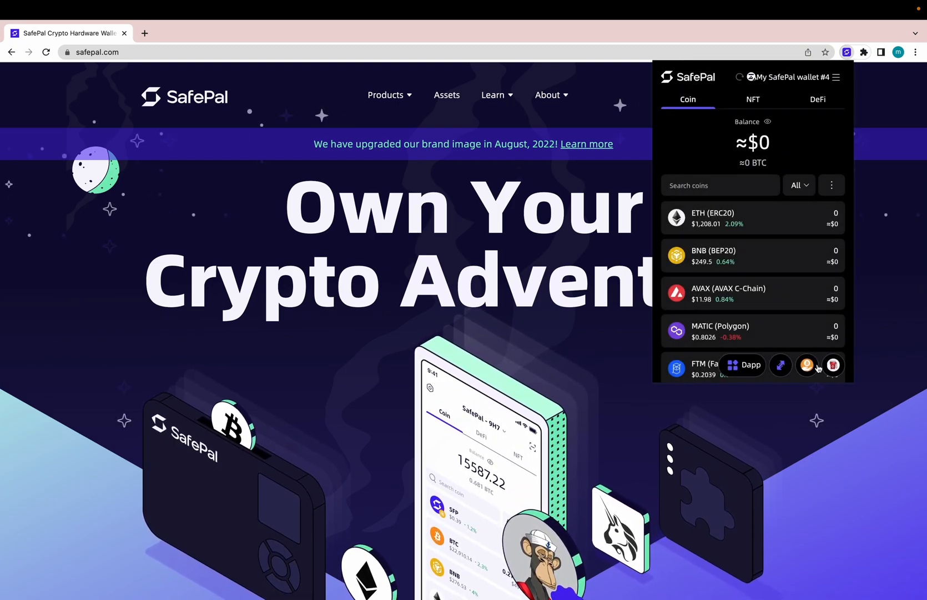
pyautogui.moveTo(832, 366)
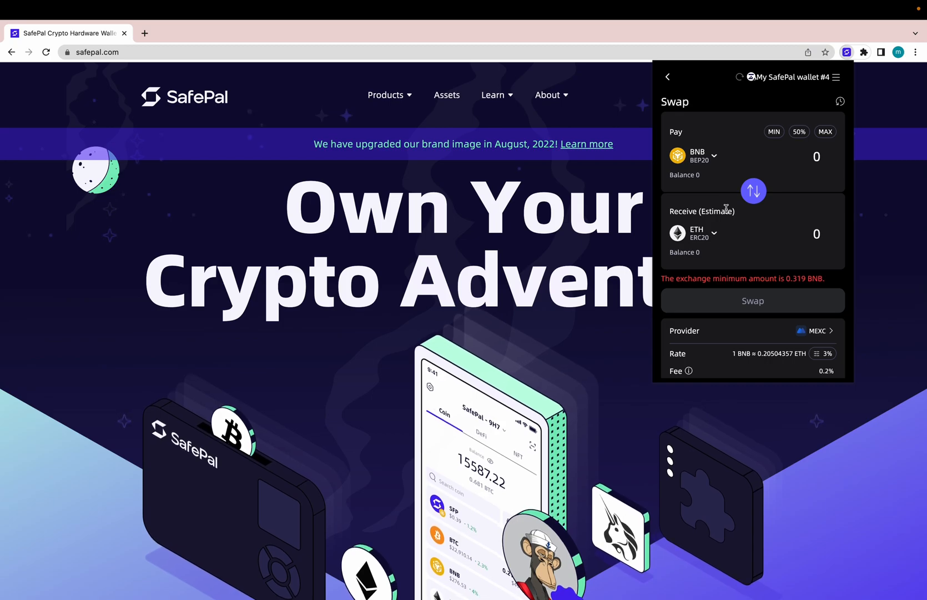
pyautogui.moveTo(707, 179)
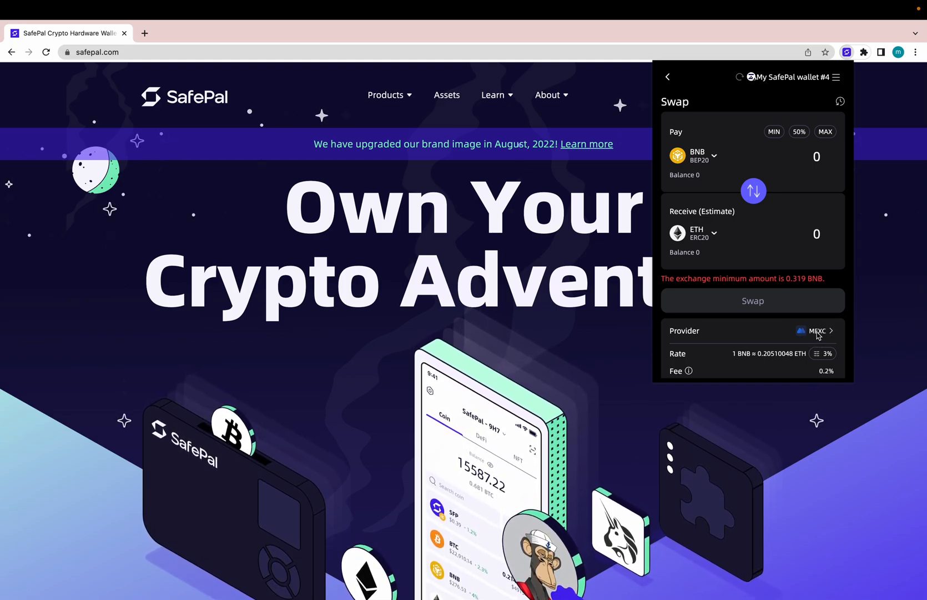
# Check the swap provider and pair SFP (BEP20) with MATIC (Polygon)
pyautogui.click(817, 331)
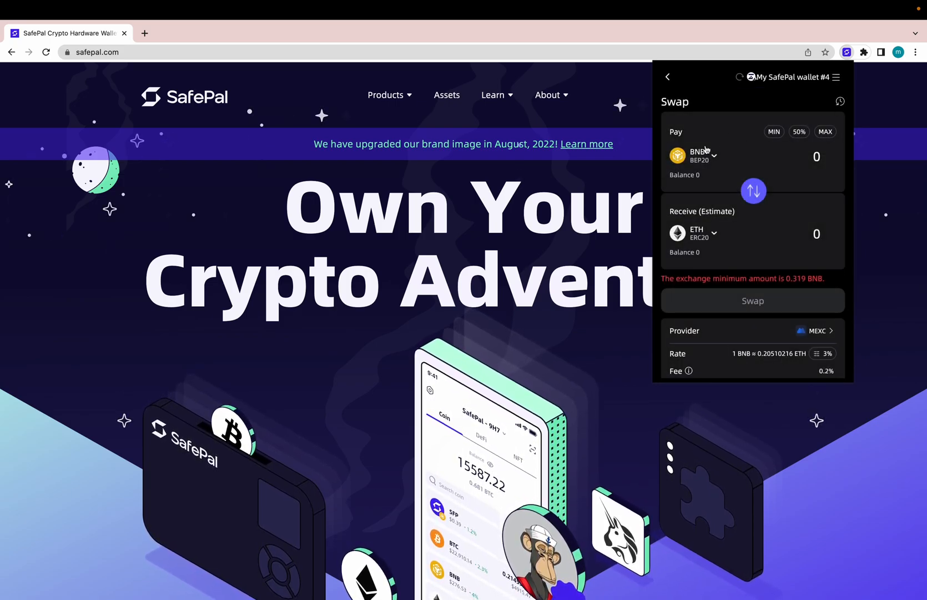
pyautogui.click(695, 156)
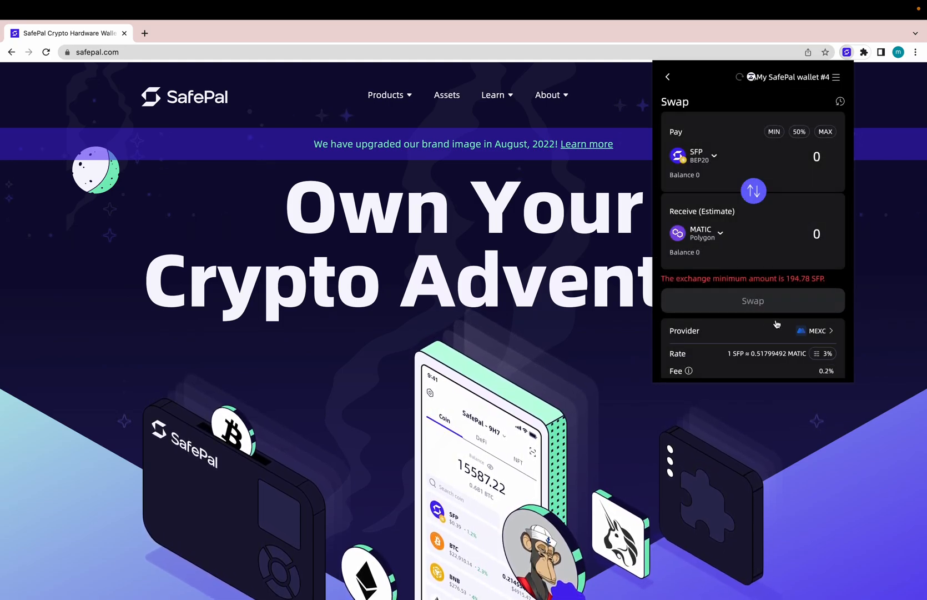
pyautogui.click(815, 330)
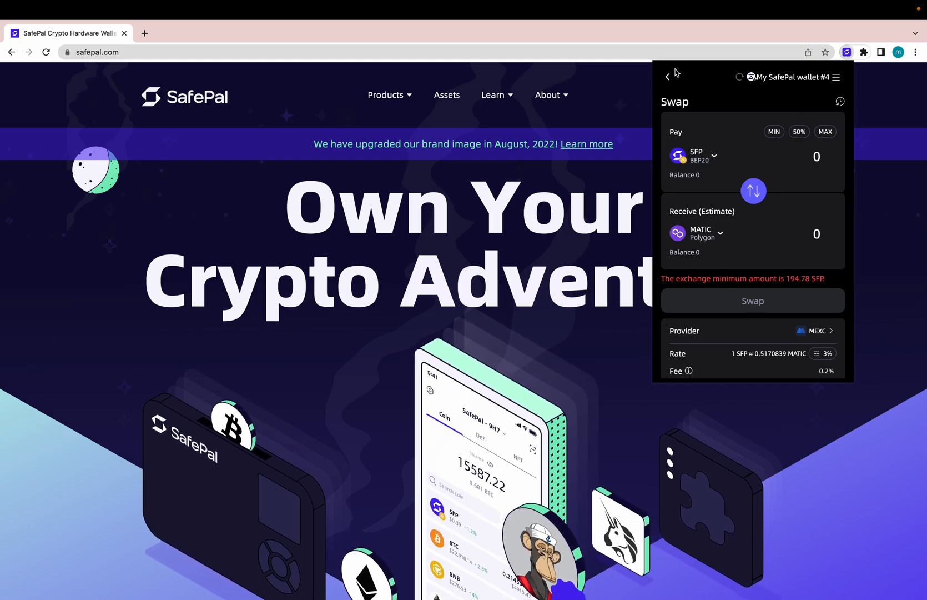
# Leave the swap screen and show the list of recent dapps
pyautogui.click(668, 76)
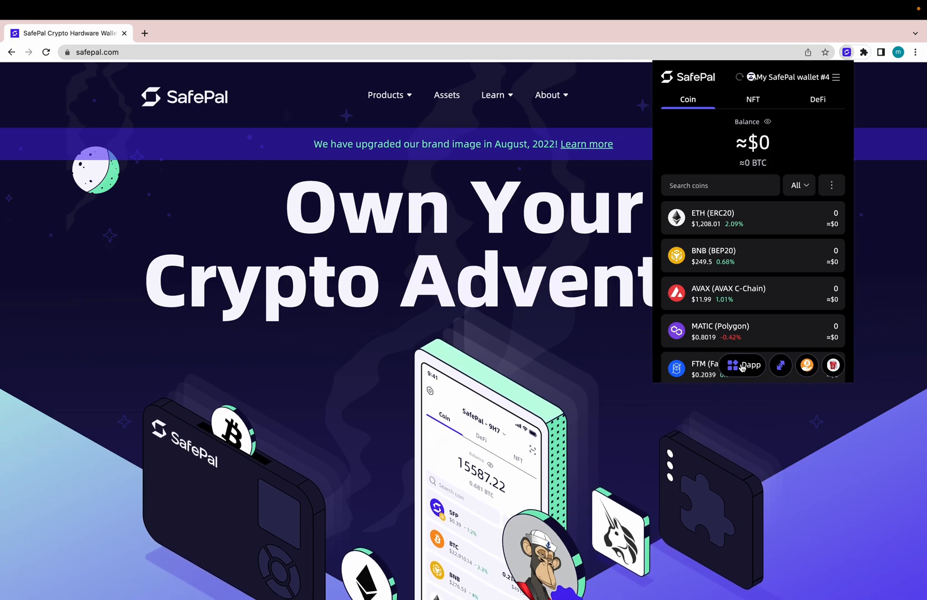
pyautogui.click(742, 365)
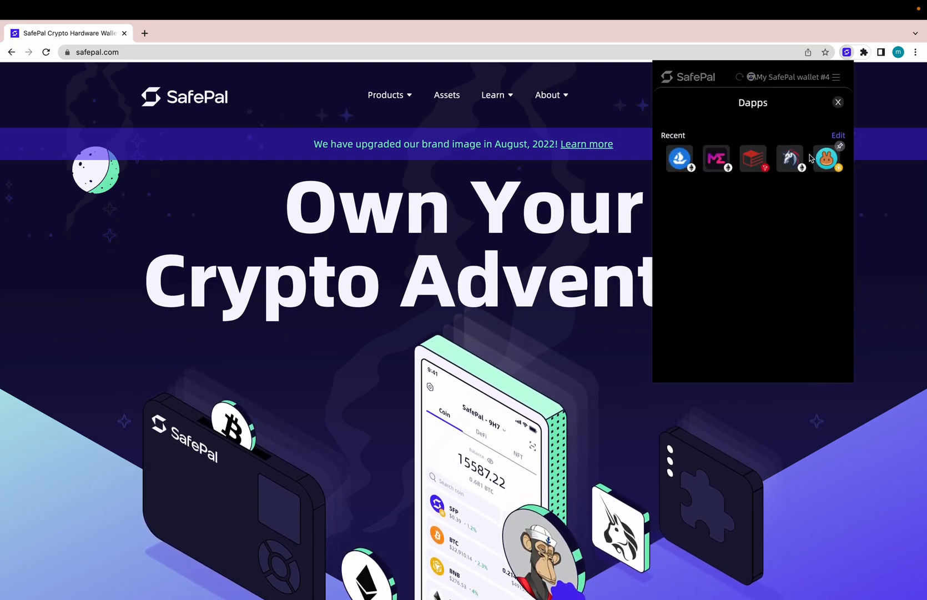
pyautogui.moveTo(789, 158)
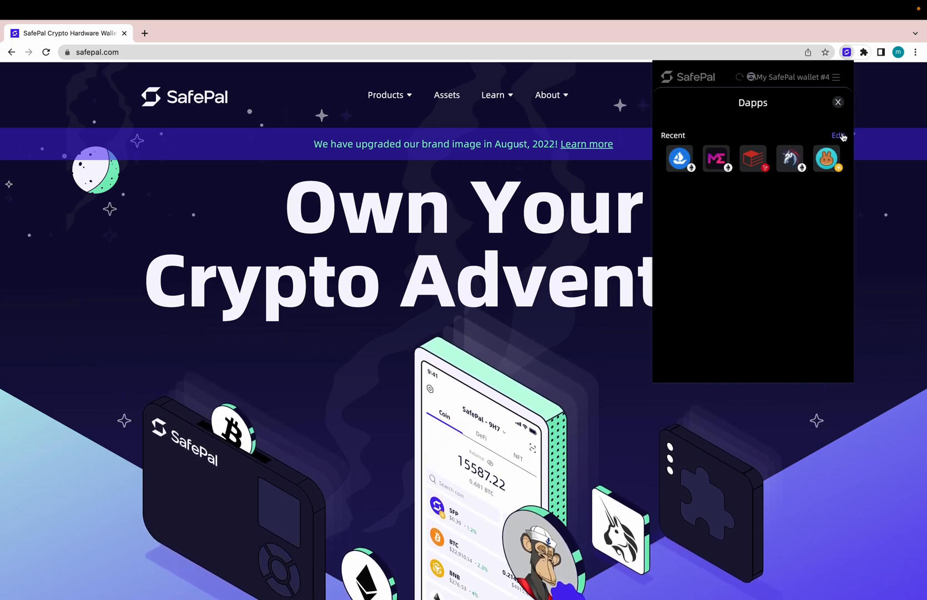
# Remove the last dapp from recents and launch OpenSea from the list
pyautogui.click(836, 135)
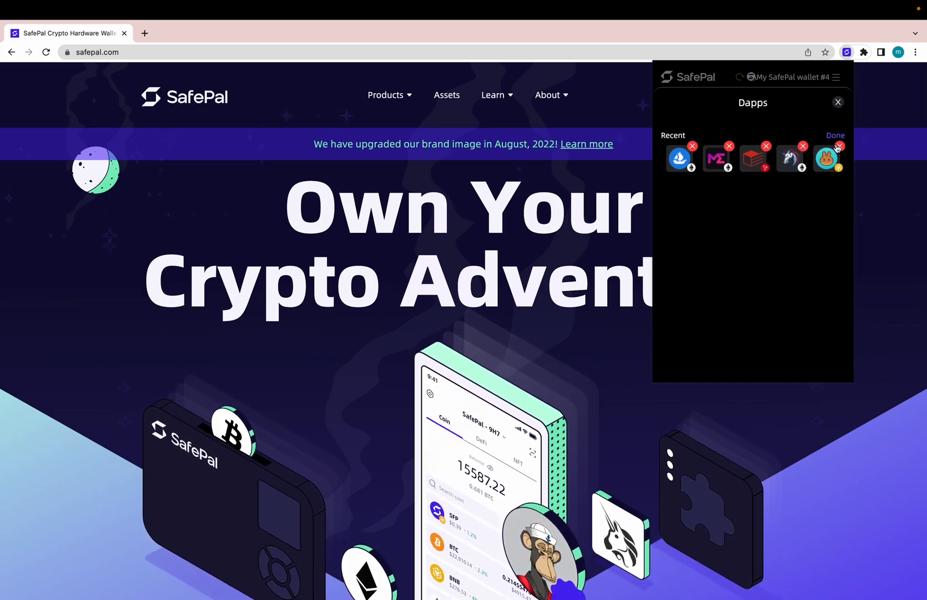
pyautogui.click(837, 146)
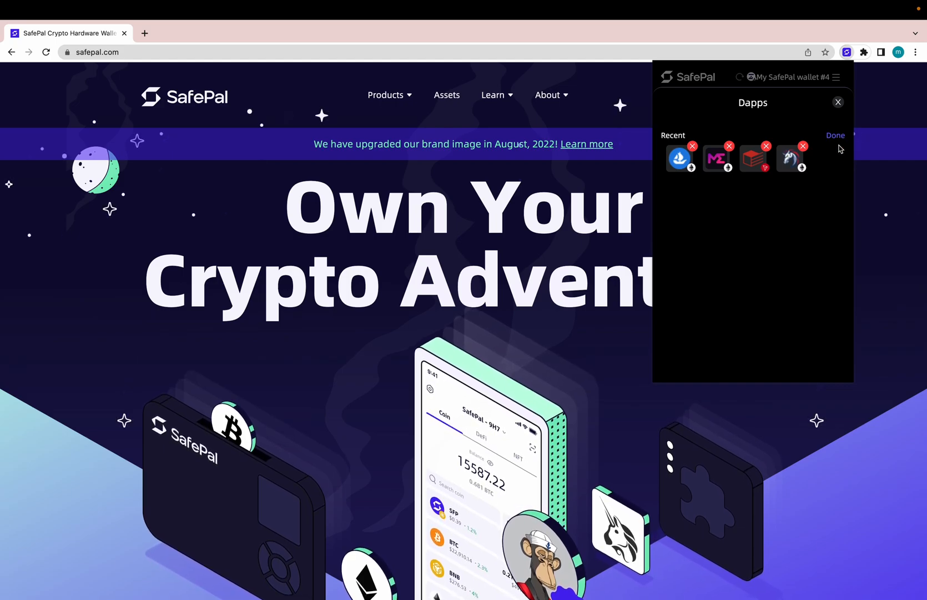
pyautogui.click(835, 134)
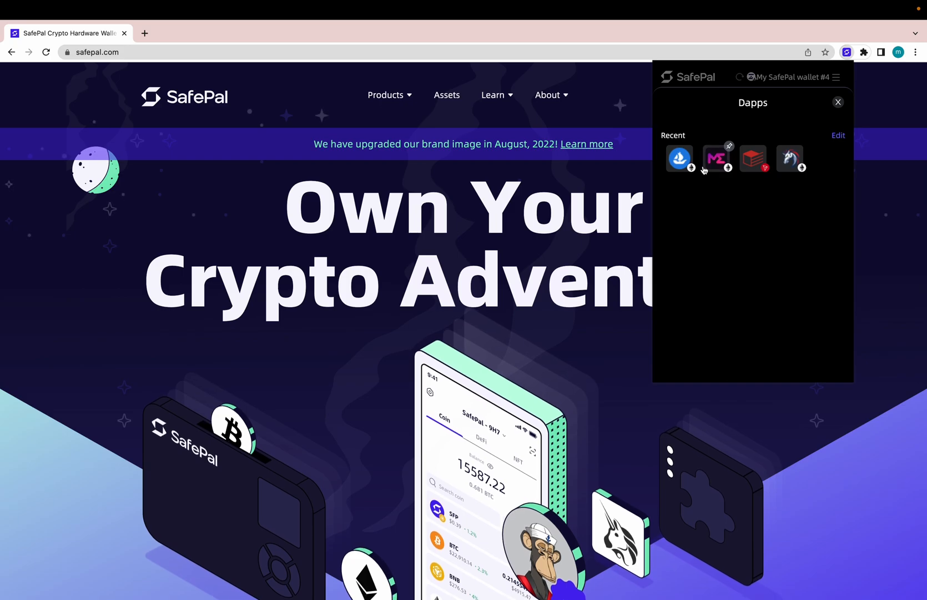
pyautogui.click(679, 158)
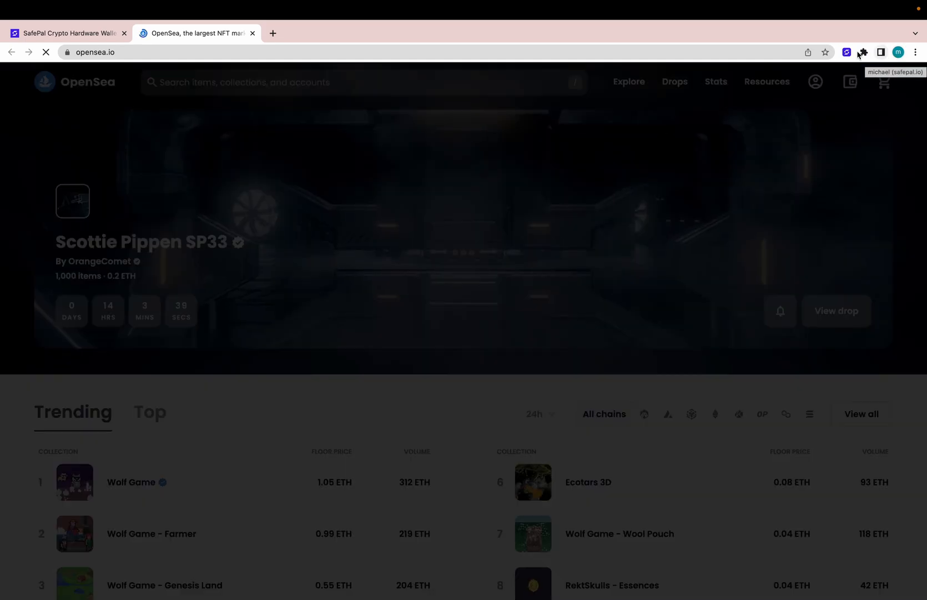
# Accept OpenSea's terms, sign the login message with wallet #4, and show recent dapps
pyautogui.click(862, 52)
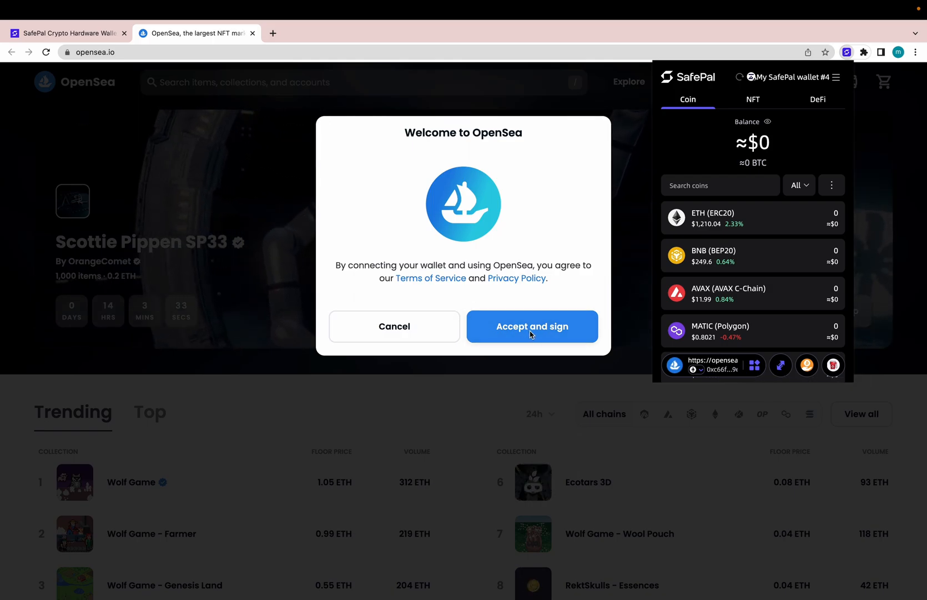
pyautogui.click(531, 326)
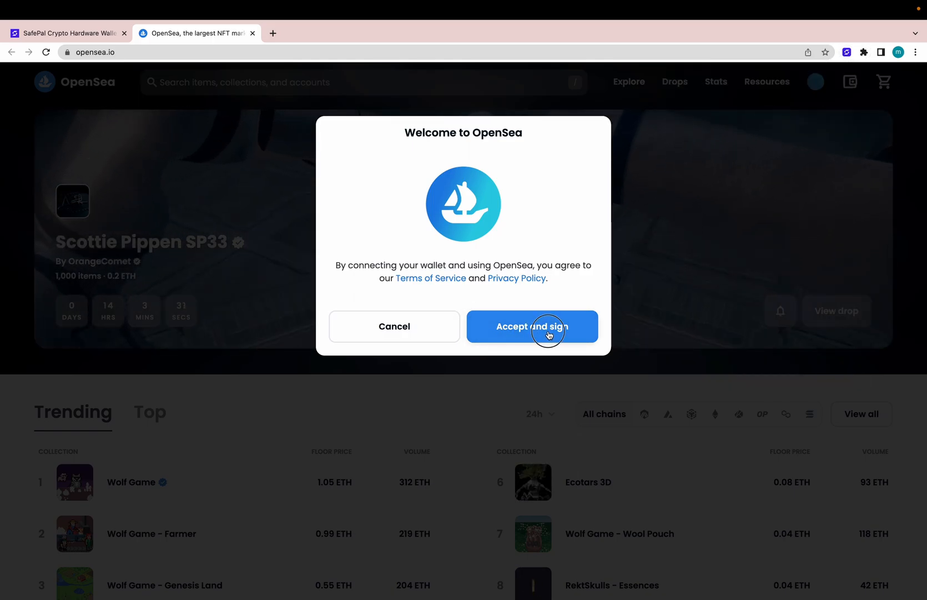
pyautogui.click(532, 325)
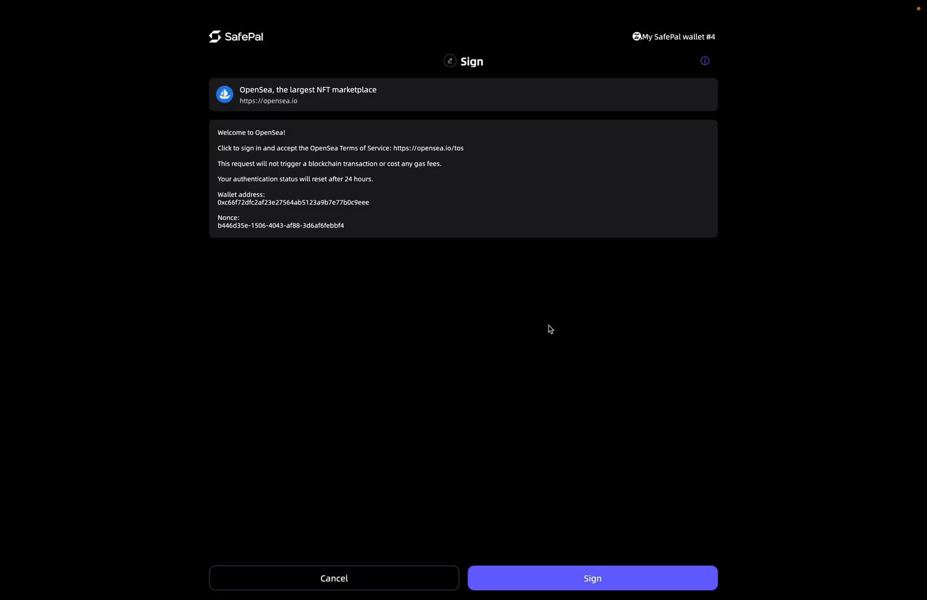
pyautogui.click(592, 577)
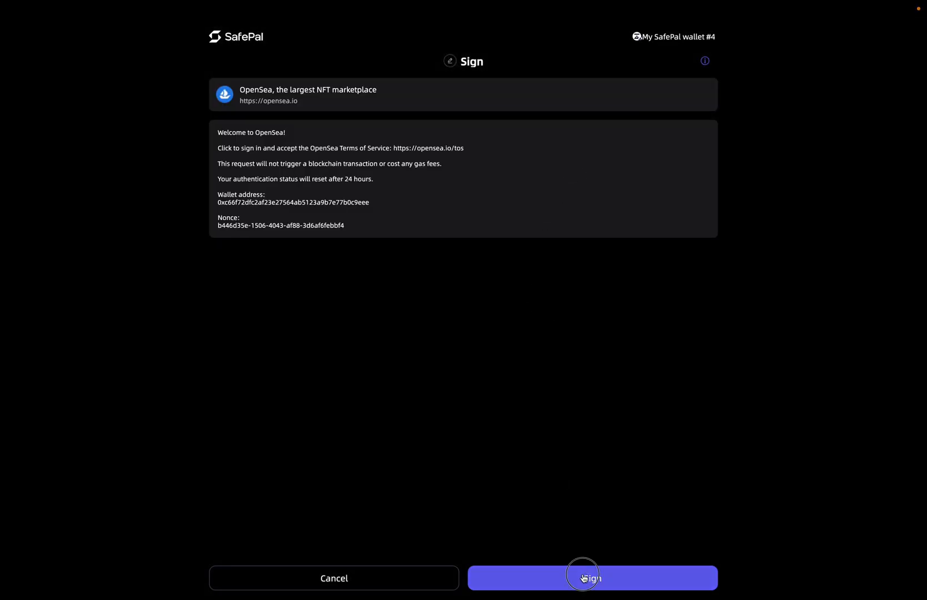
pyautogui.click(592, 578)
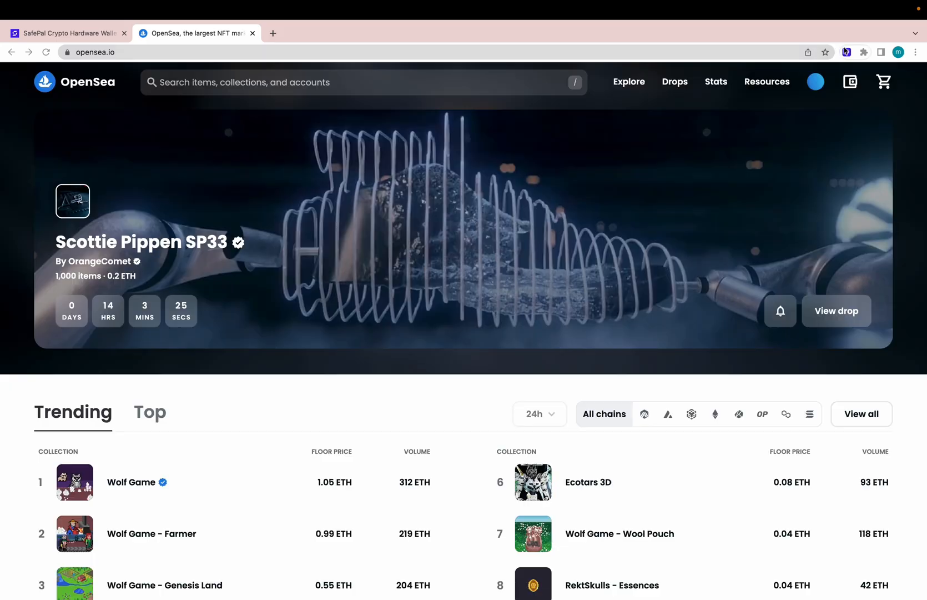
pyautogui.click(848, 53)
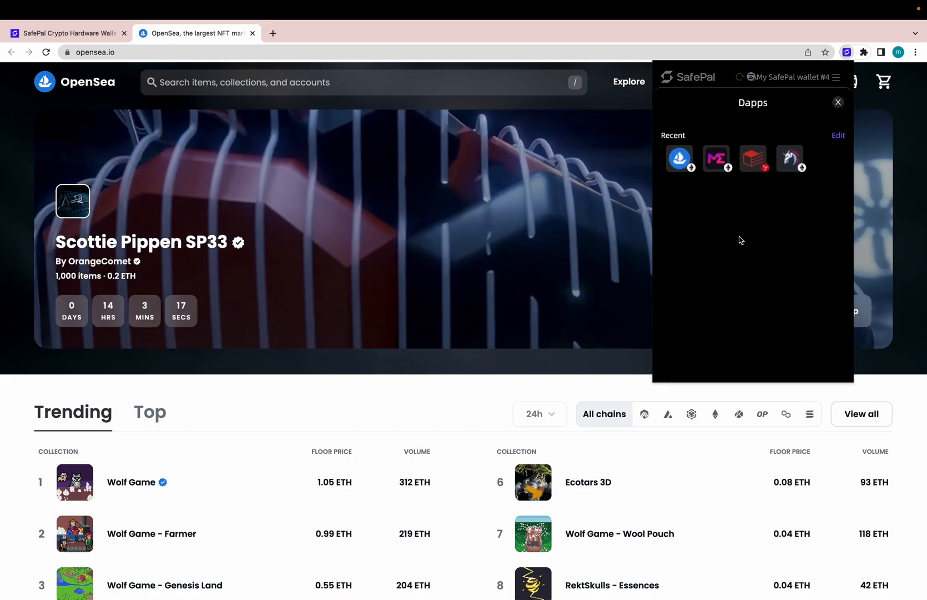
# Launch 1inch from Recent dapps and switch the connected wallet to the test#2 account
pyautogui.click(789, 158)
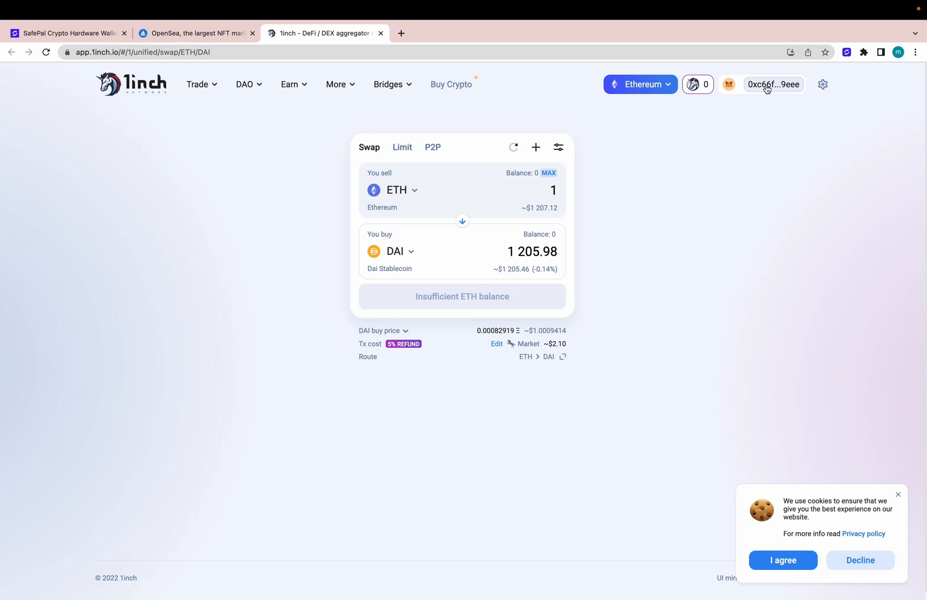
pyautogui.click(847, 52)
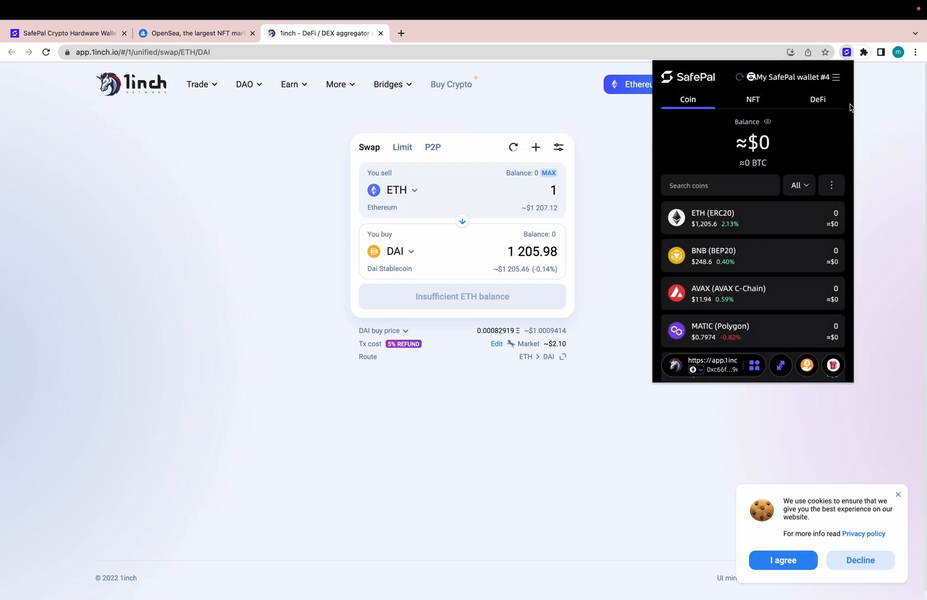
pyautogui.click(786, 77)
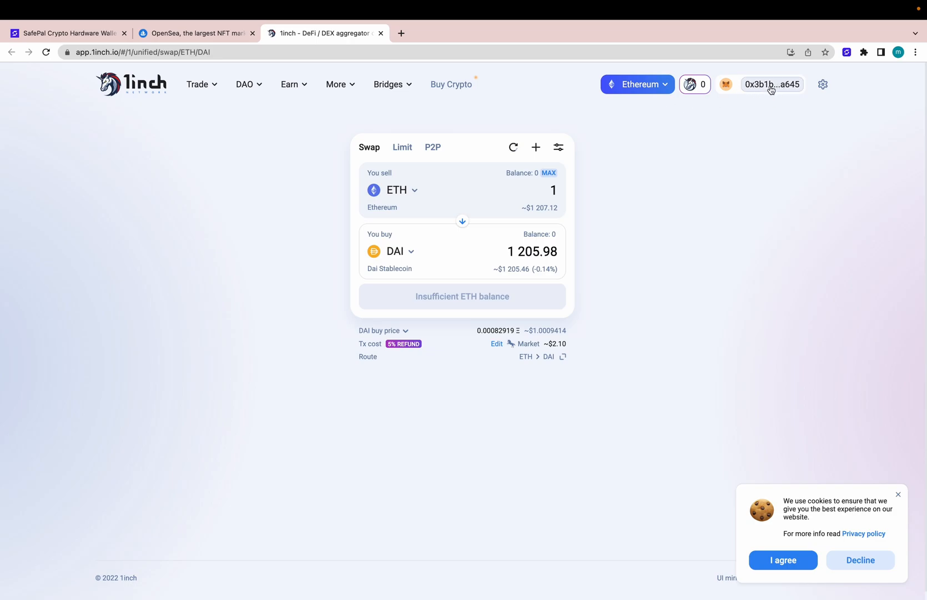
pyautogui.moveTo(423, 44)
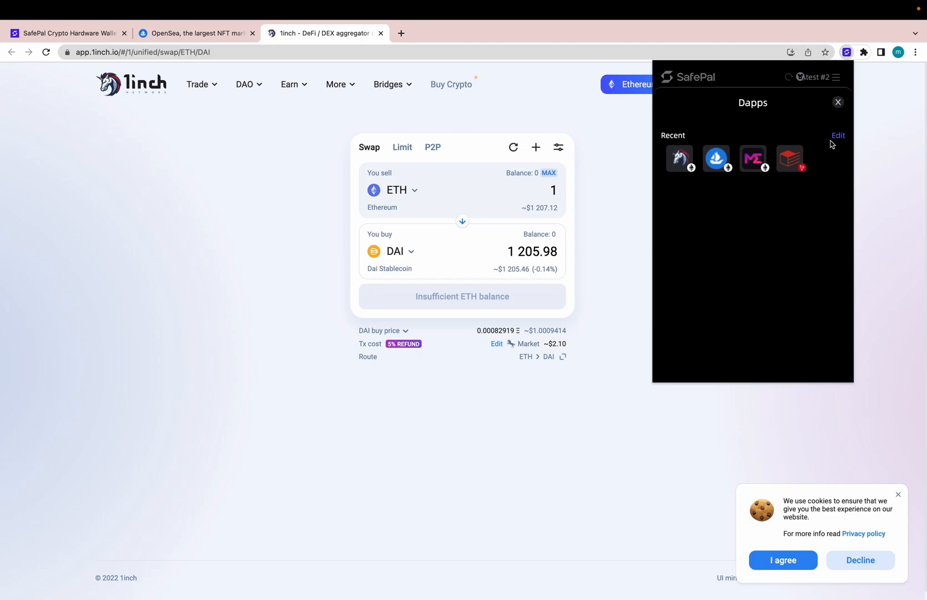
# Edit the recent dapps list and delete entries, leaving three remaining
pyautogui.click(839, 134)
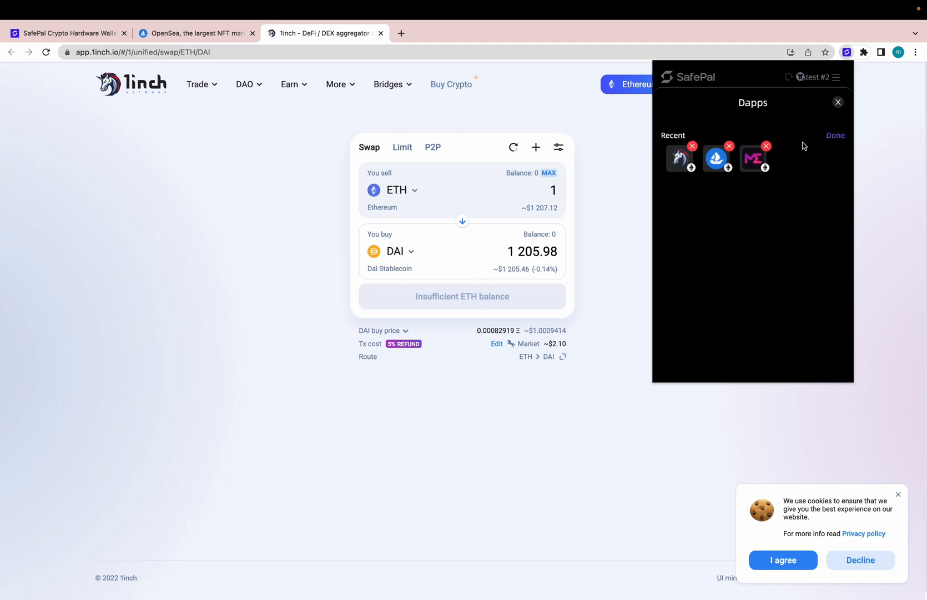
pyautogui.rightClick(753, 158)
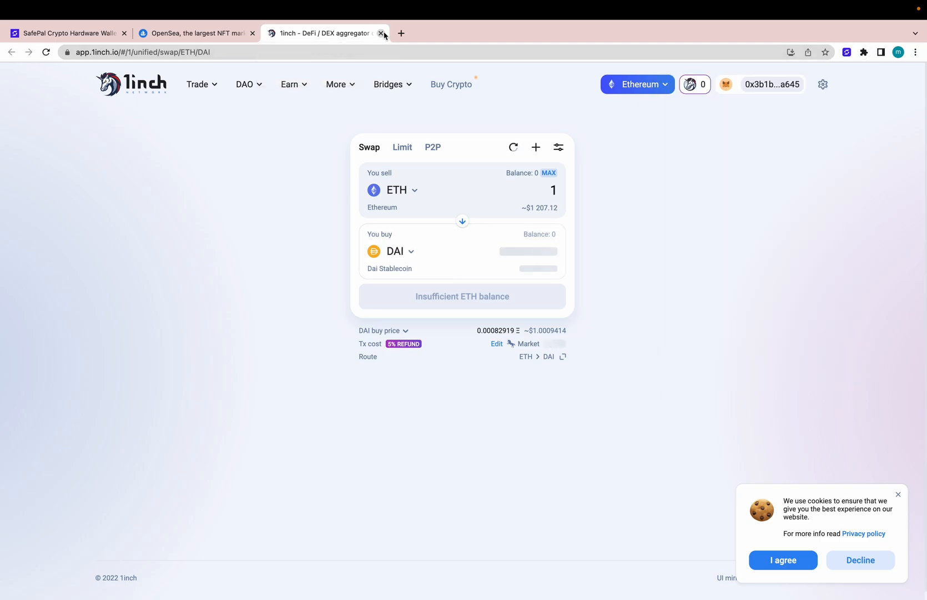
# Close the 1inch and OpenSea tabs, leaving only the SafePal site open
pyautogui.click(381, 34)
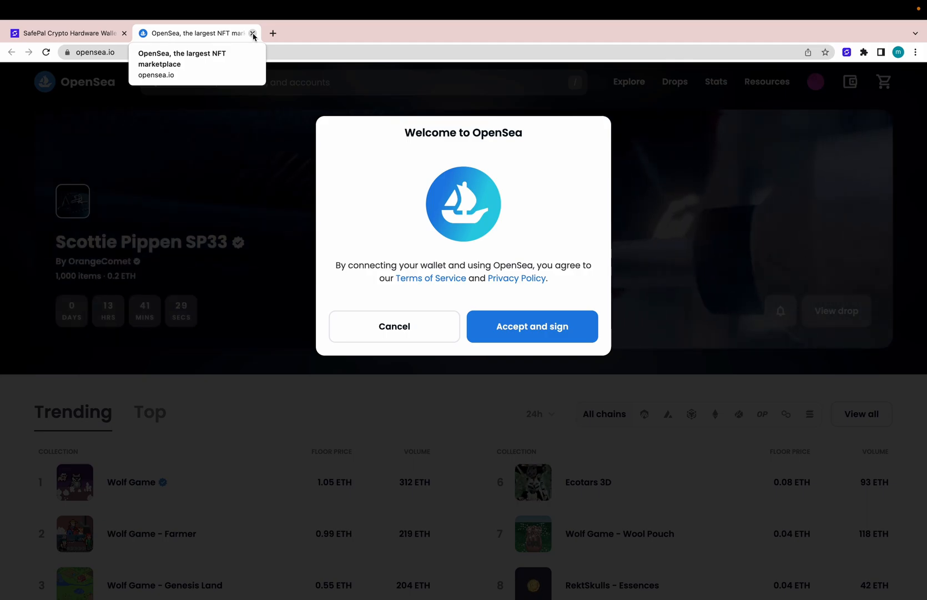
pyautogui.click(846, 52)
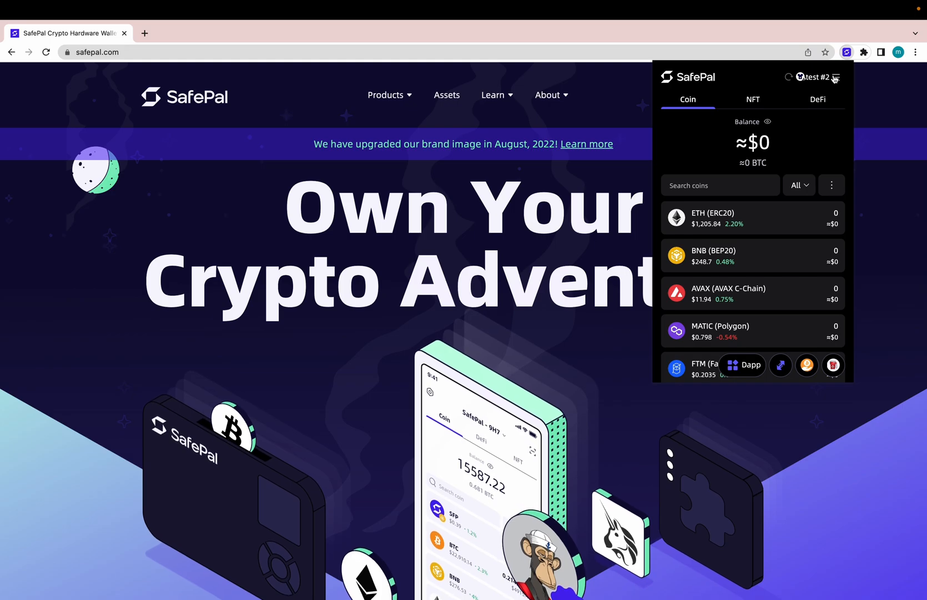
# Switch to My SafePal wallet#1 and go into its Coin Management list
pyautogui.click(837, 76)
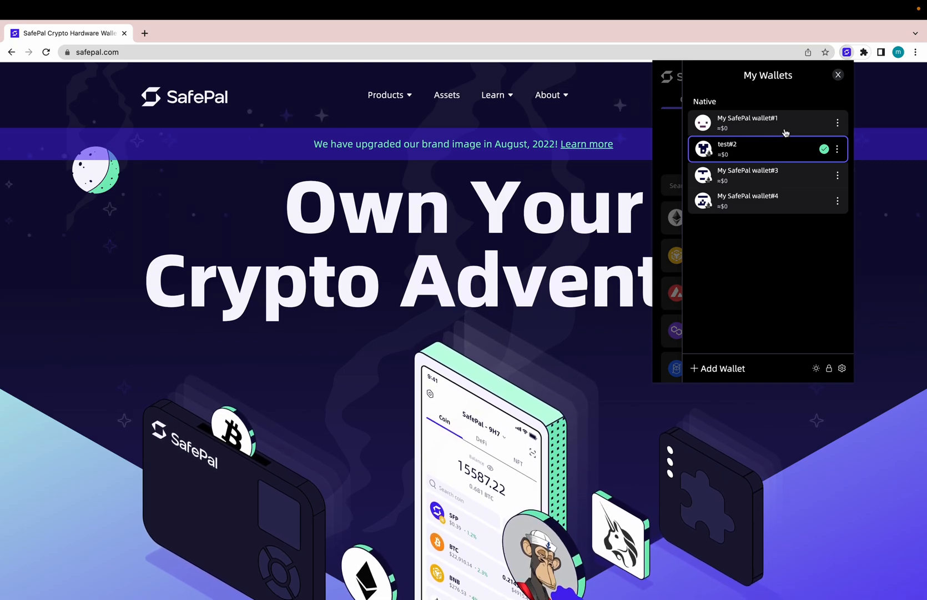
pyautogui.click(749, 122)
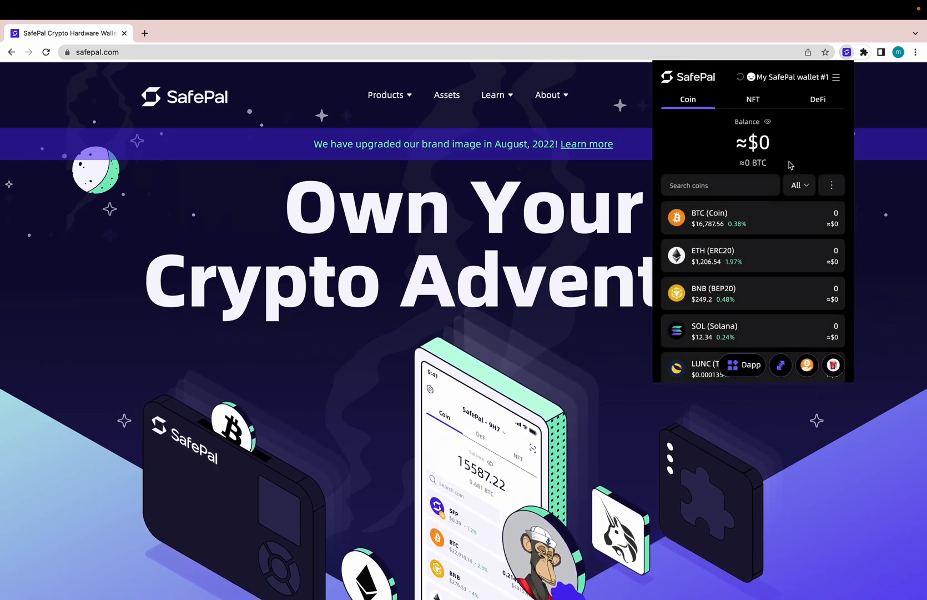
pyautogui.click(832, 185)
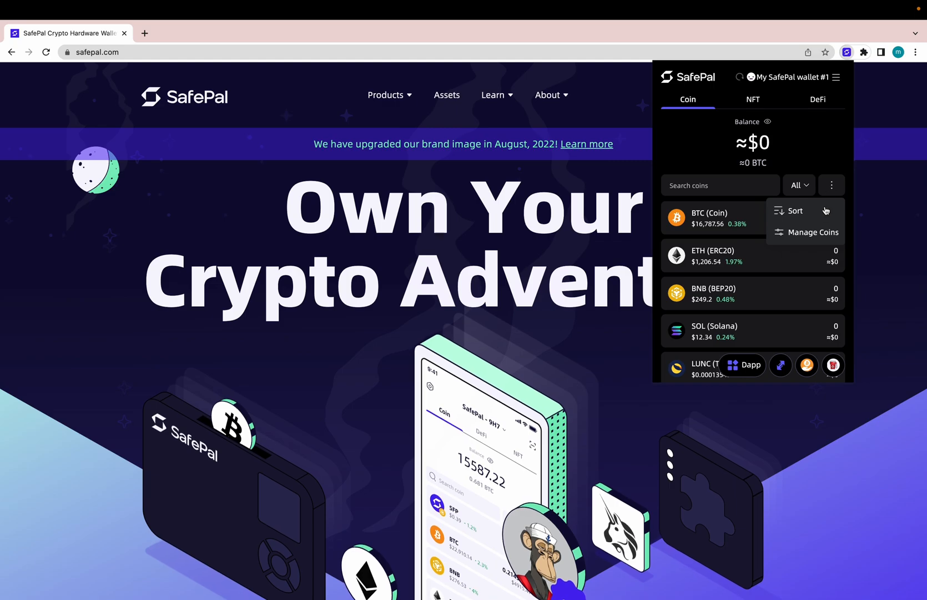
pyautogui.click(813, 231)
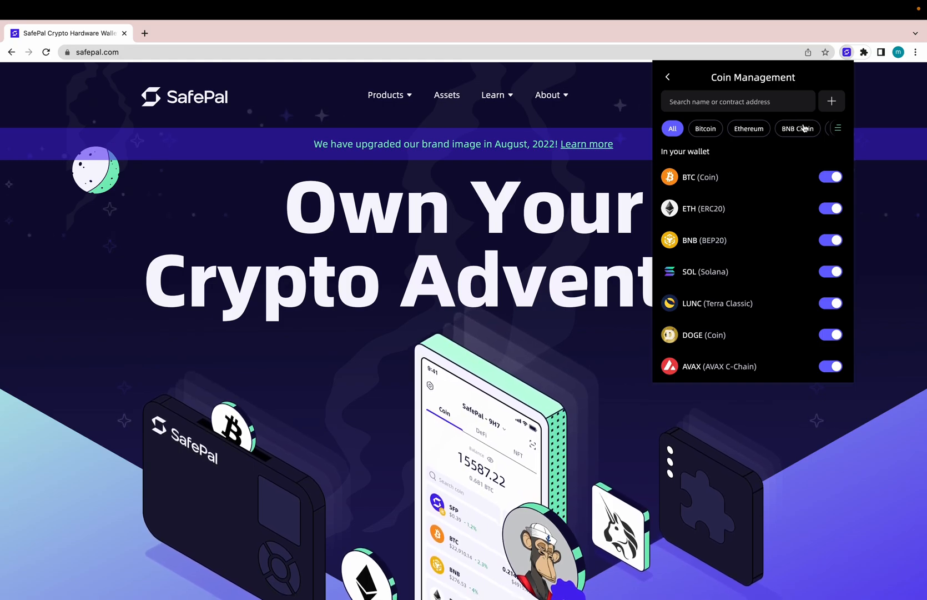
# View the Add Custom Token form, then return to Coin Management
pyautogui.click(832, 101)
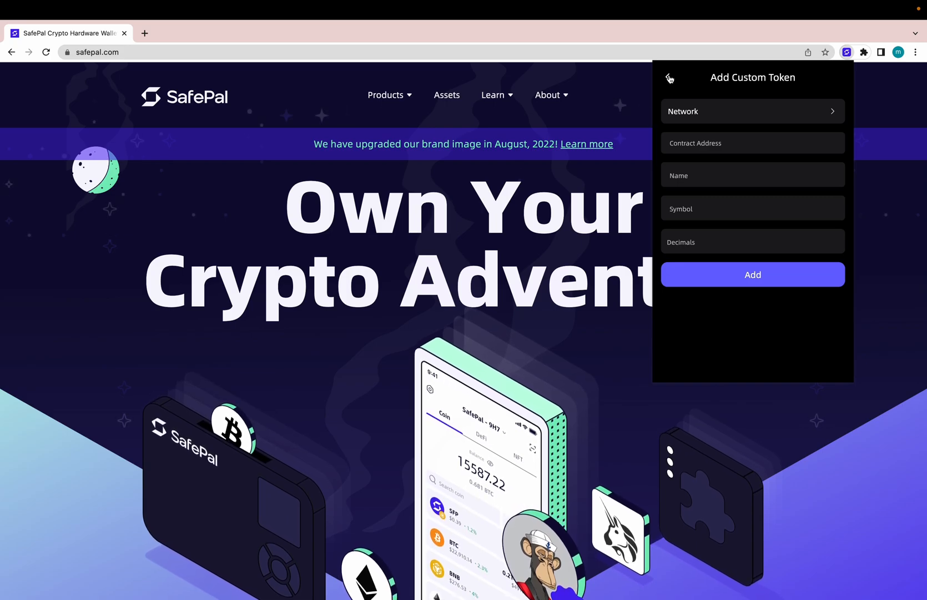
pyautogui.click(752, 111)
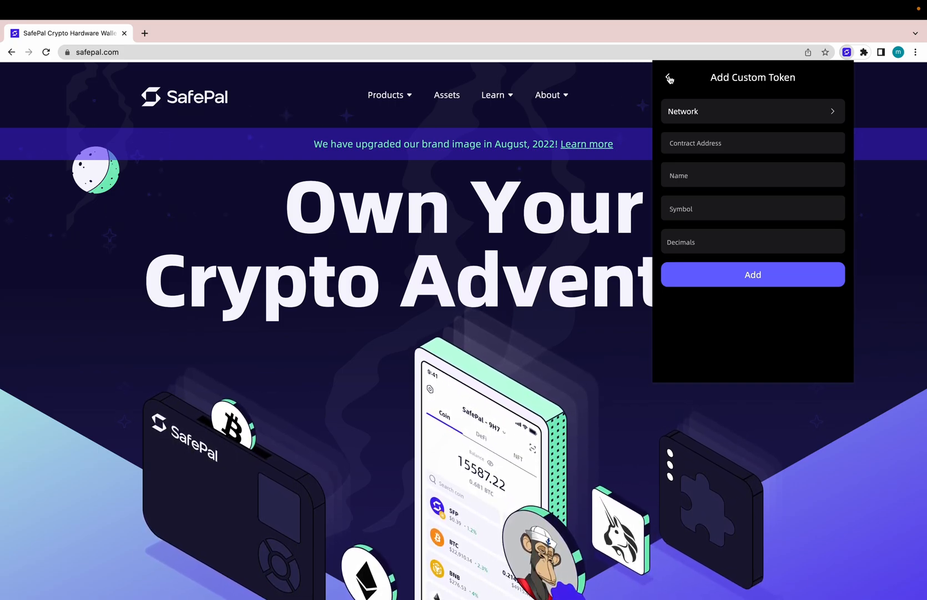
pyautogui.click(669, 78)
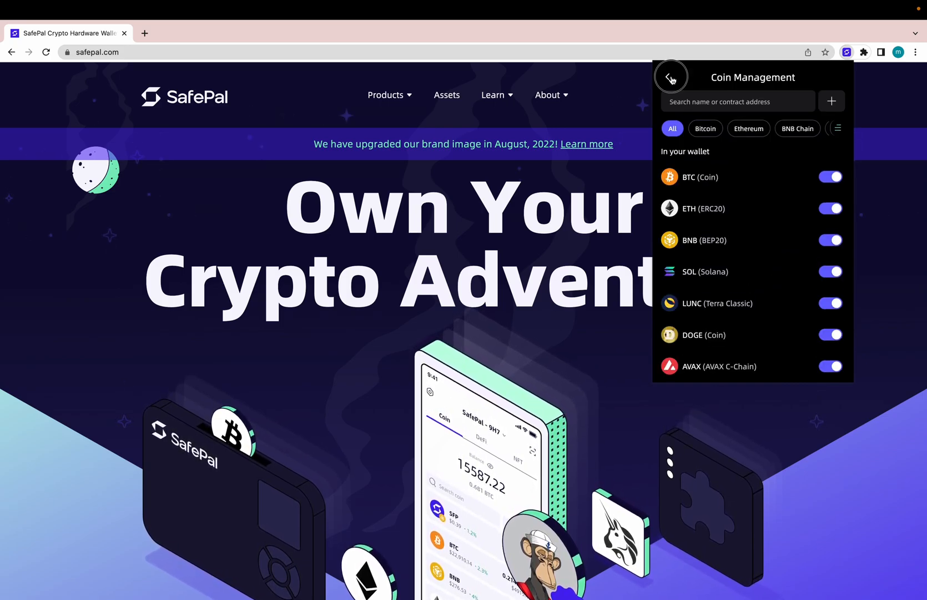
# Review the Supported and Custom chains in Chain Management and bring up the Add Custom Network form
pyautogui.click(670, 76)
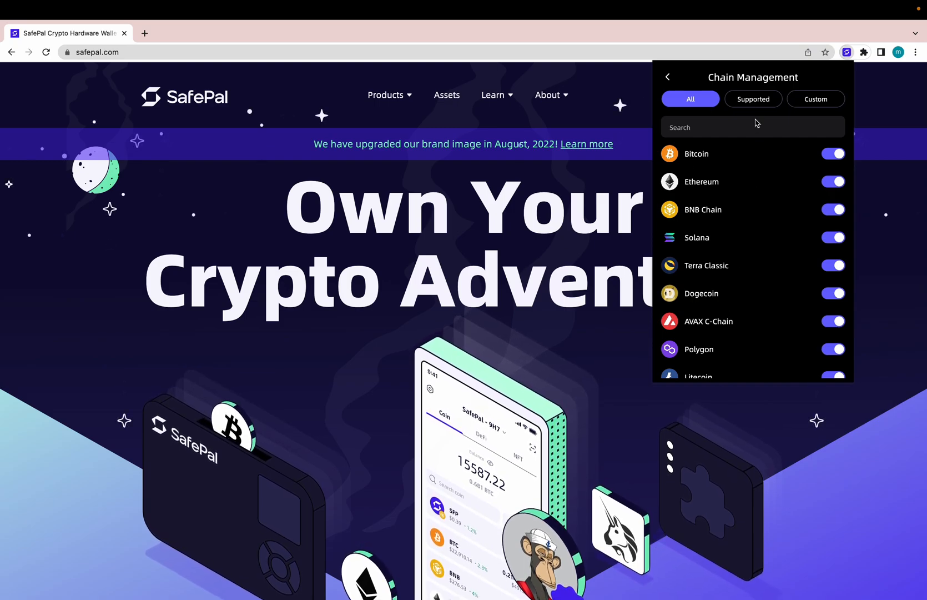
pyautogui.click(753, 99)
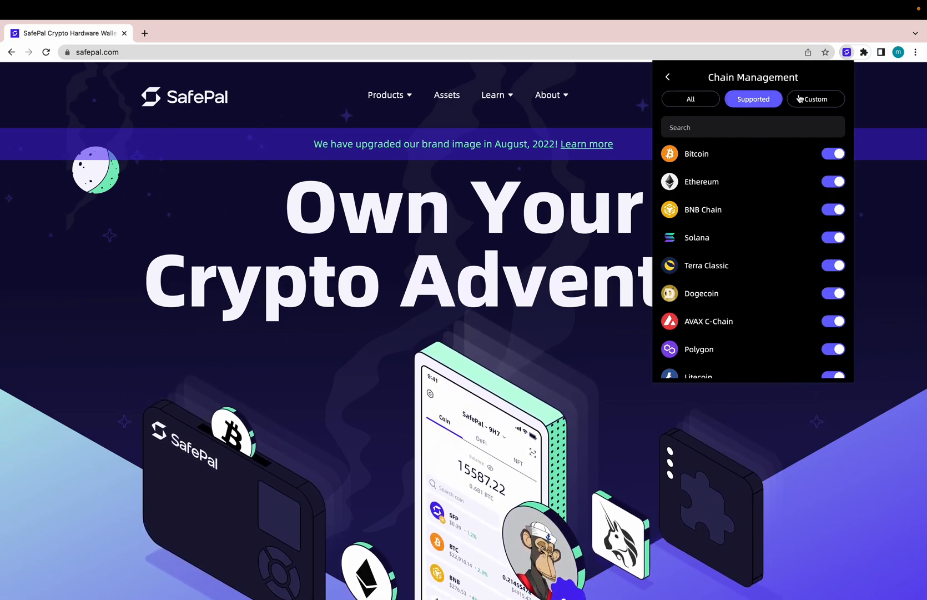
pyautogui.click(816, 99)
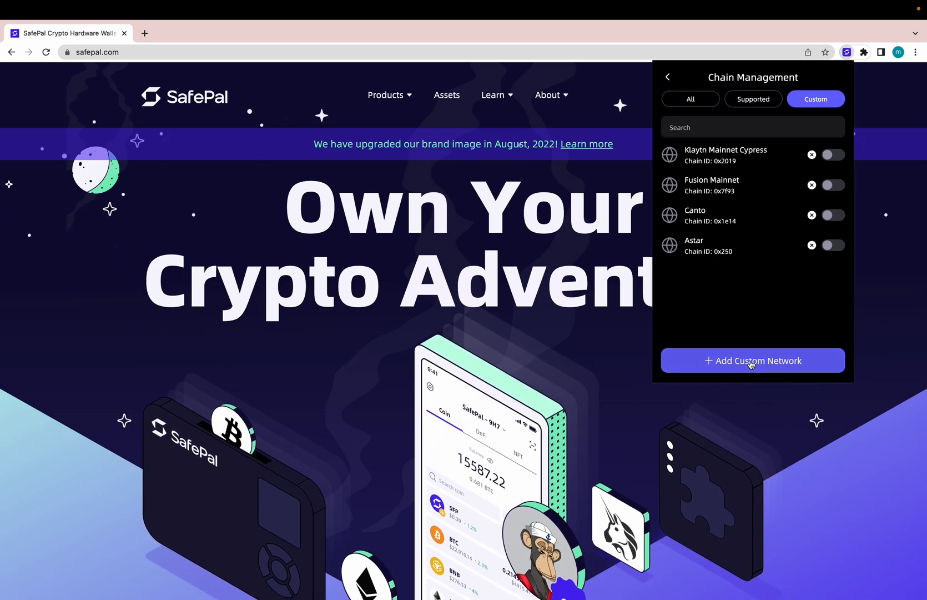
pyautogui.click(751, 360)
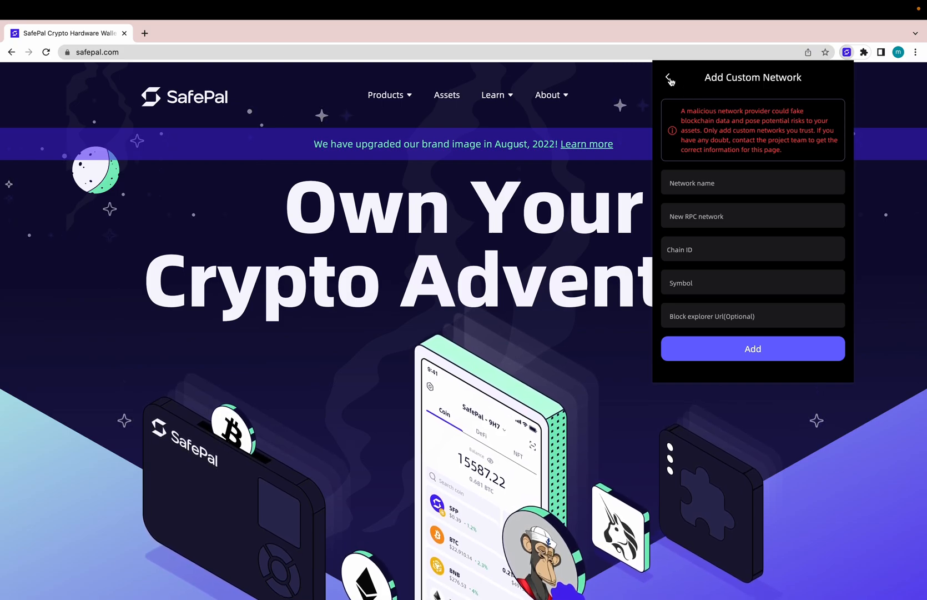
# Back out of the custom network form to wallet #1's coin list
pyautogui.click(670, 78)
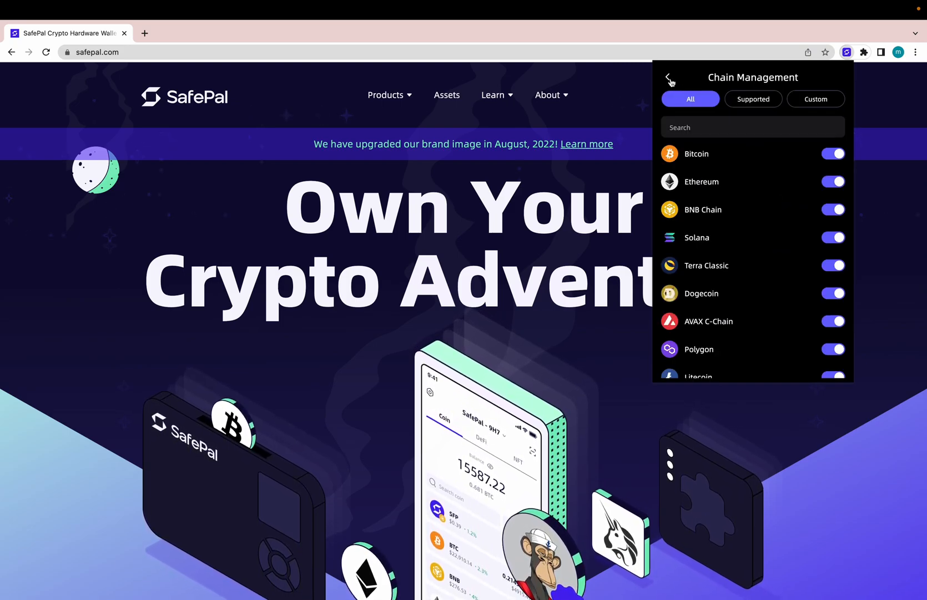
pyautogui.click(668, 78)
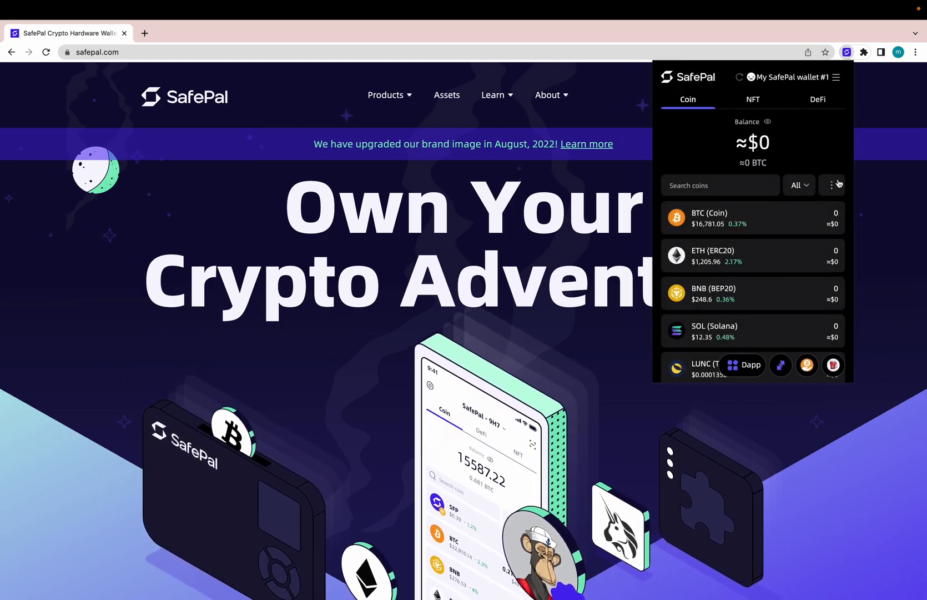
# View the Add Custom Token form once more and return to the Coin tab showing $0
pyautogui.click(832, 185)
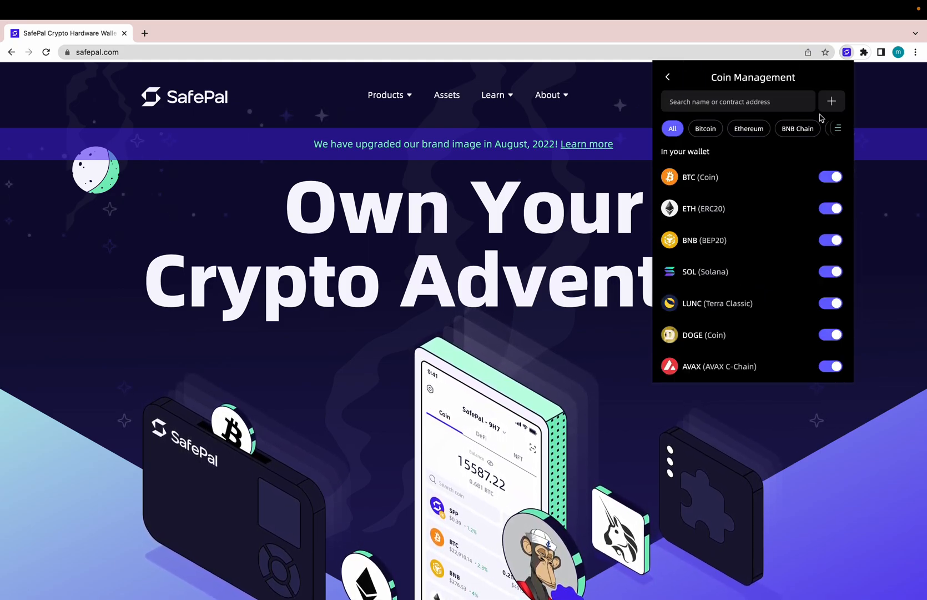
pyautogui.click(830, 101)
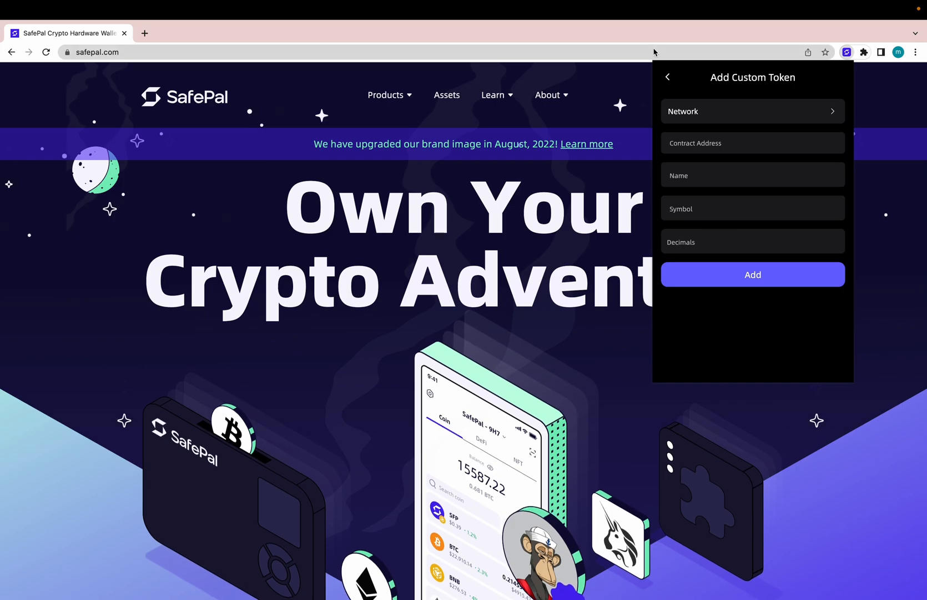
pyautogui.click(668, 76)
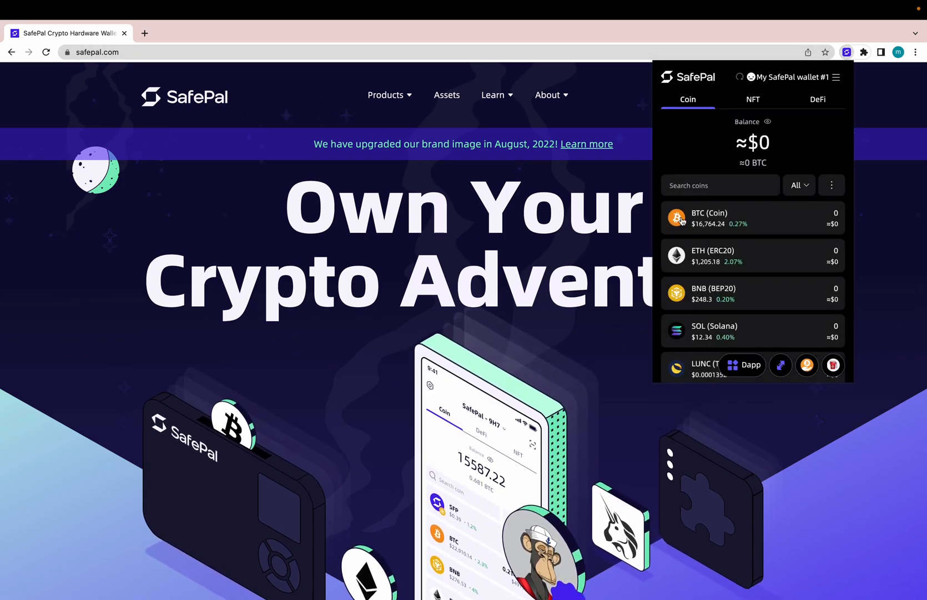